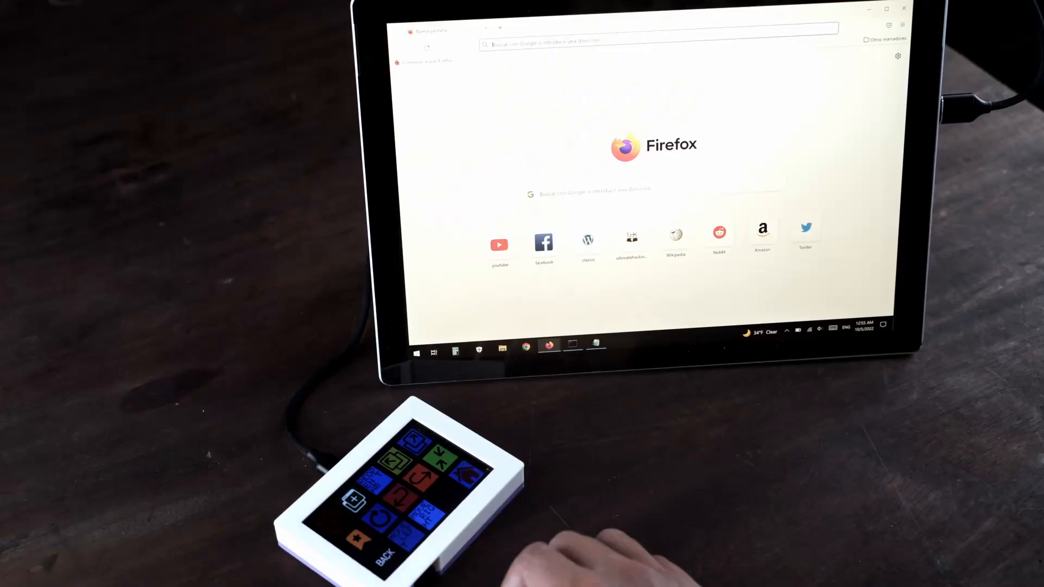
Open the official arduino.cc website from the Google search results for arduino.
{"action": "left_click", "coordinate": [498, 244]}
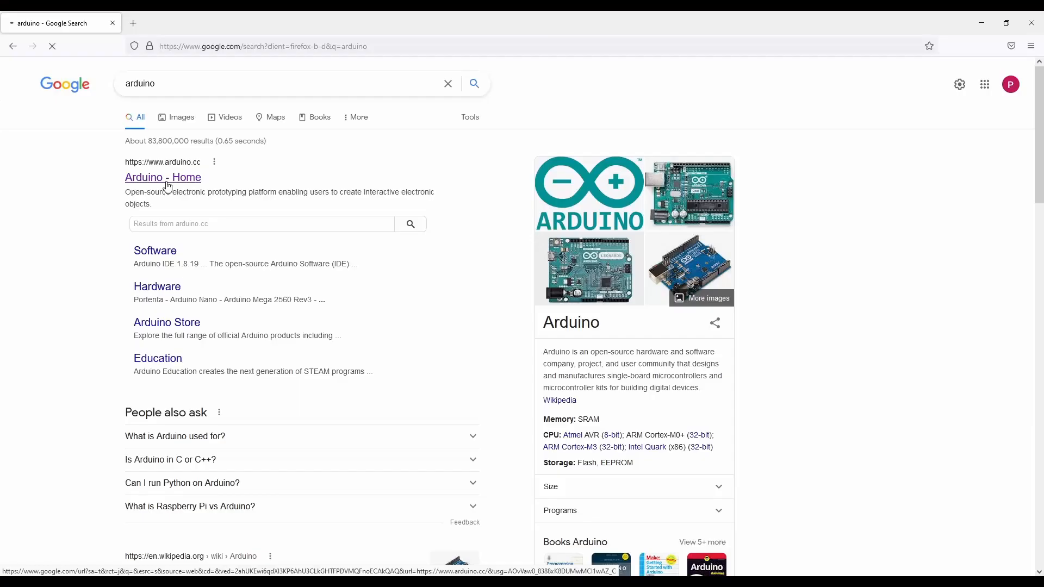
{"action": "left_click", "coordinate": [163, 177]}
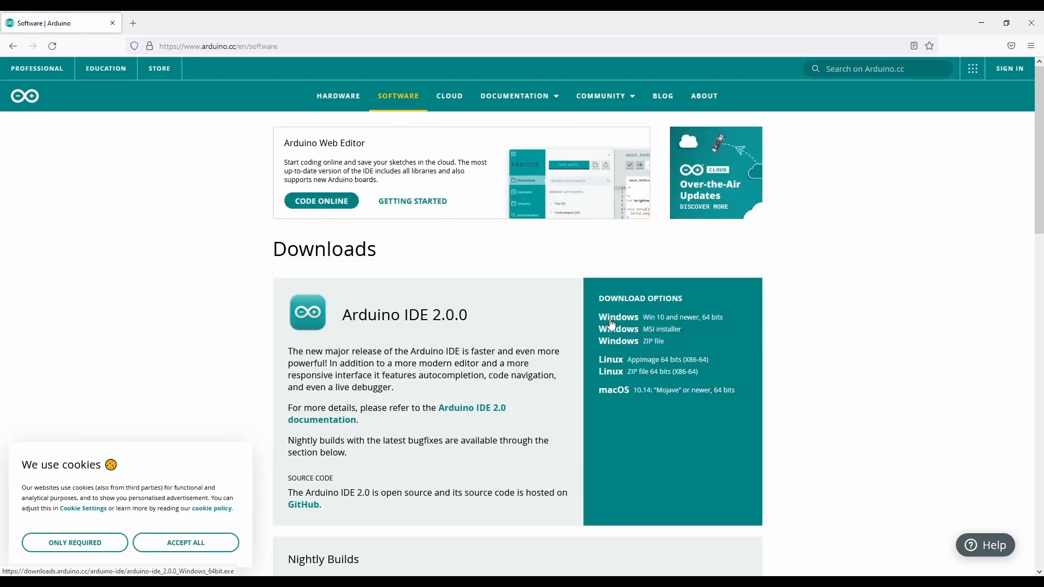
{"action": "mouse_move", "coordinate": [613, 318]}
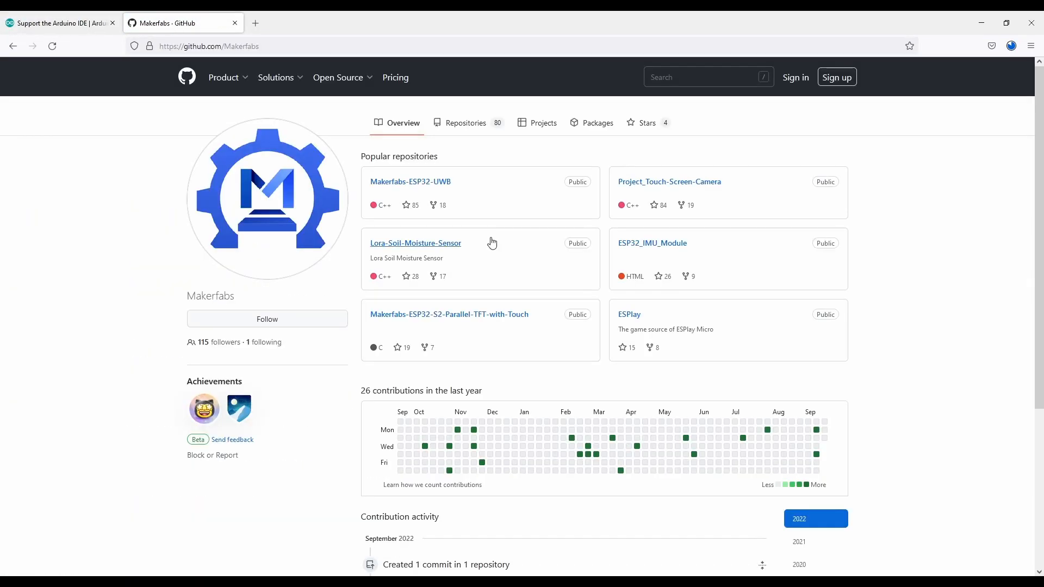
{"action": "mouse_move", "coordinate": [460, 319]}
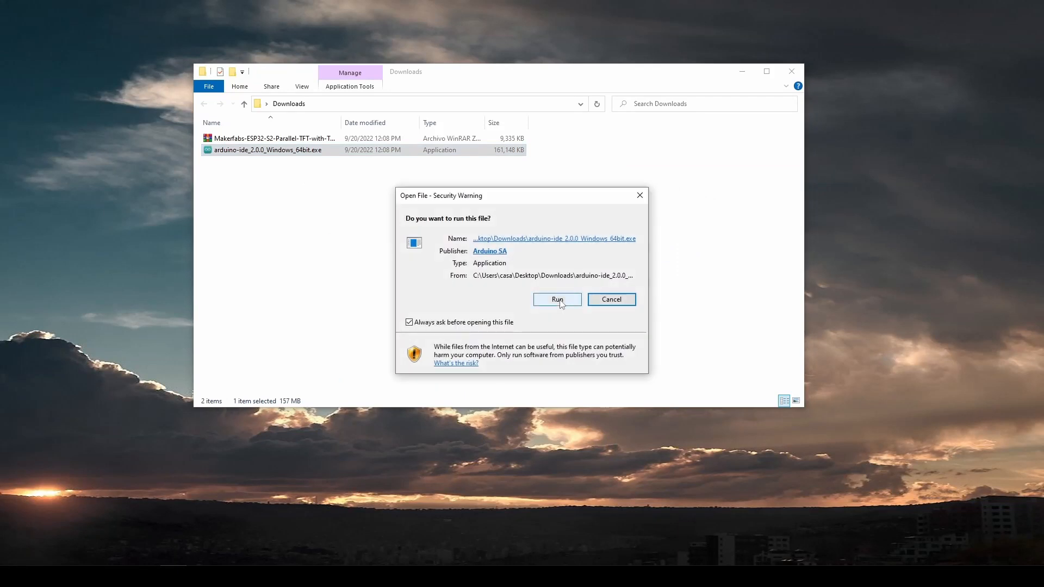
Run the Arduino IDE 2.0.0 installer through to Finish, launching the IDE.
{"action": "left_click", "coordinate": [557, 299]}
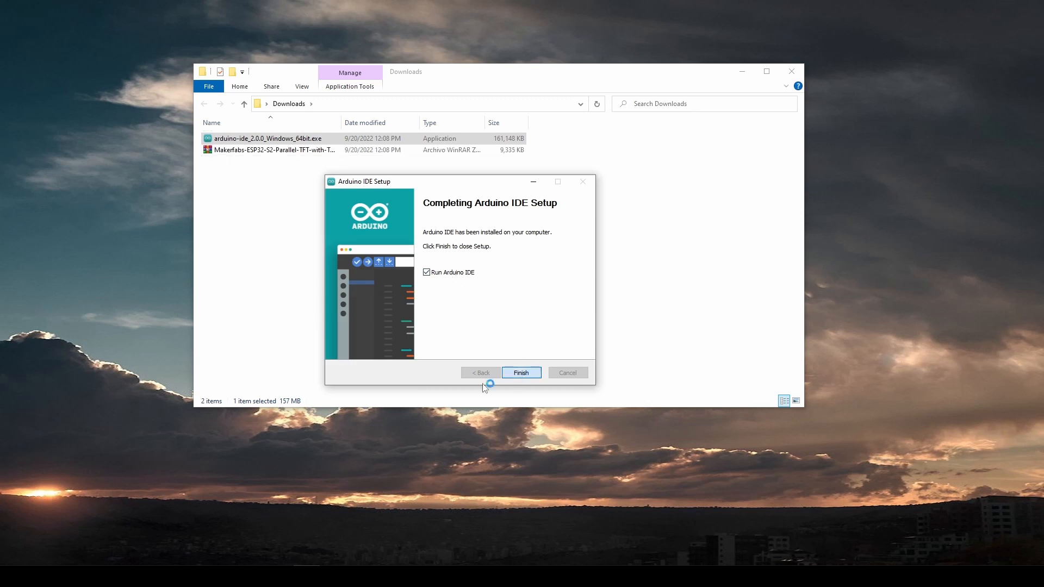
{"action": "left_click", "coordinate": [521, 372]}
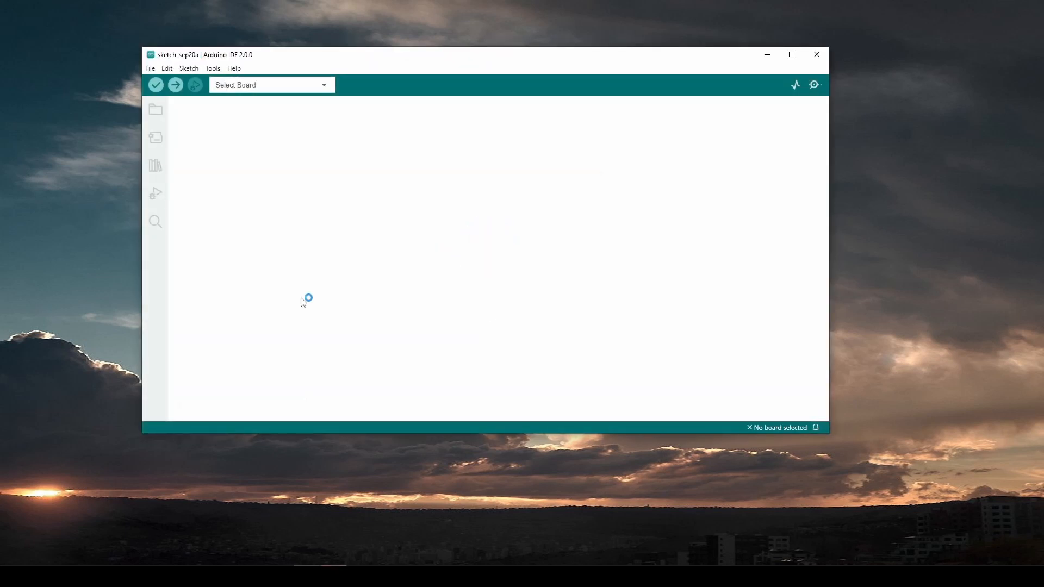
Open File > Preferences, then the espressif/arduino-esp32 repo's Installing documentation.
{"action": "left_click", "coordinate": [149, 68]}
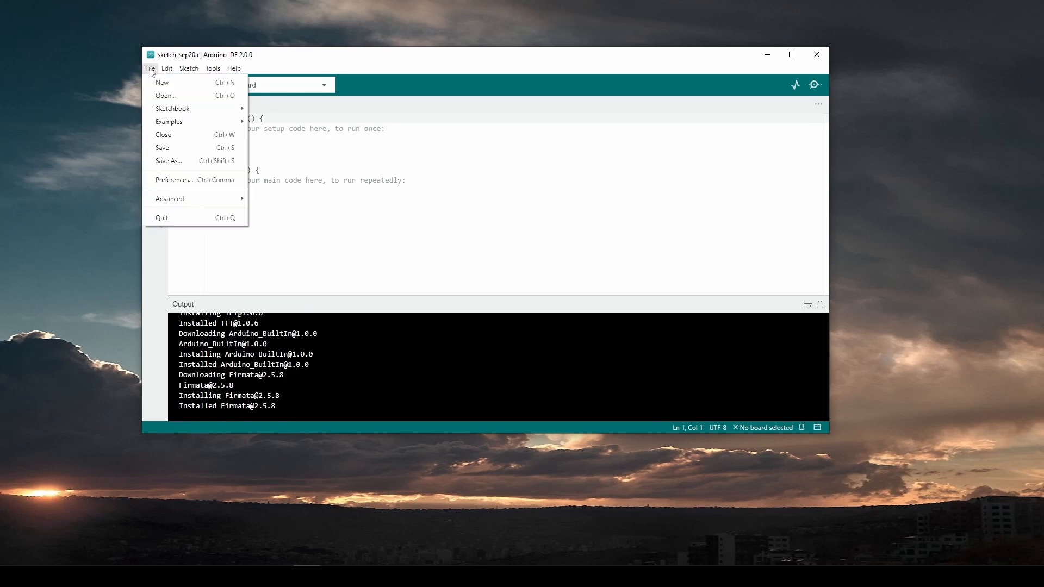
{"action": "left_click", "coordinate": [174, 179]}
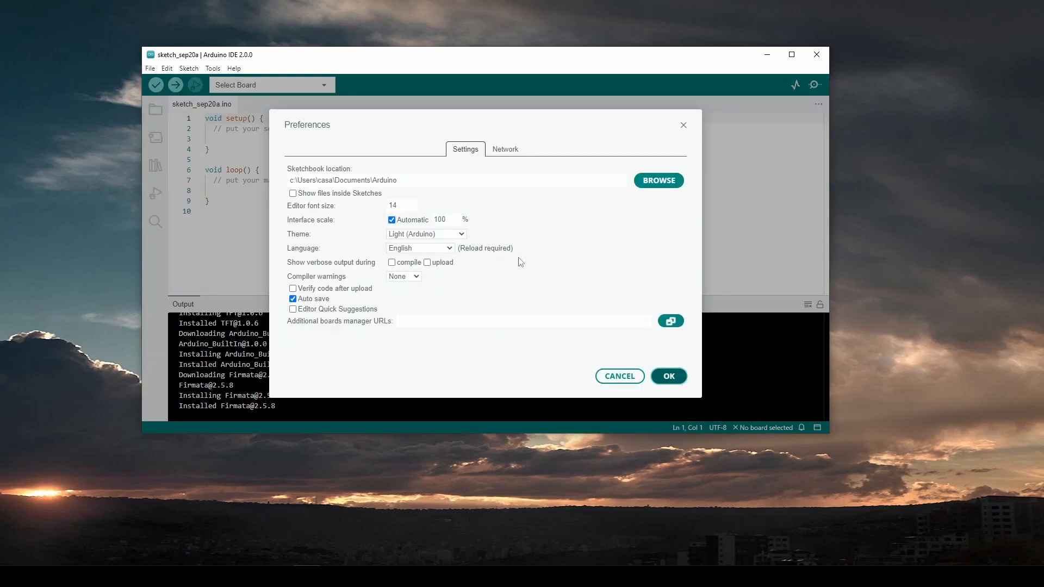
{"action": "mouse_move", "coordinate": [435, 334]}
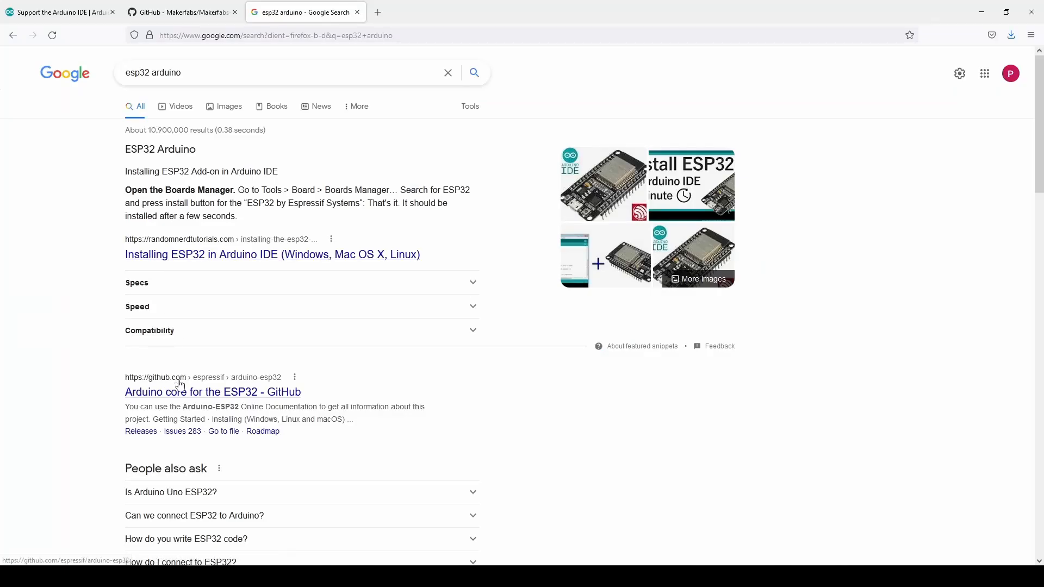
{"action": "left_click", "coordinate": [212, 392]}
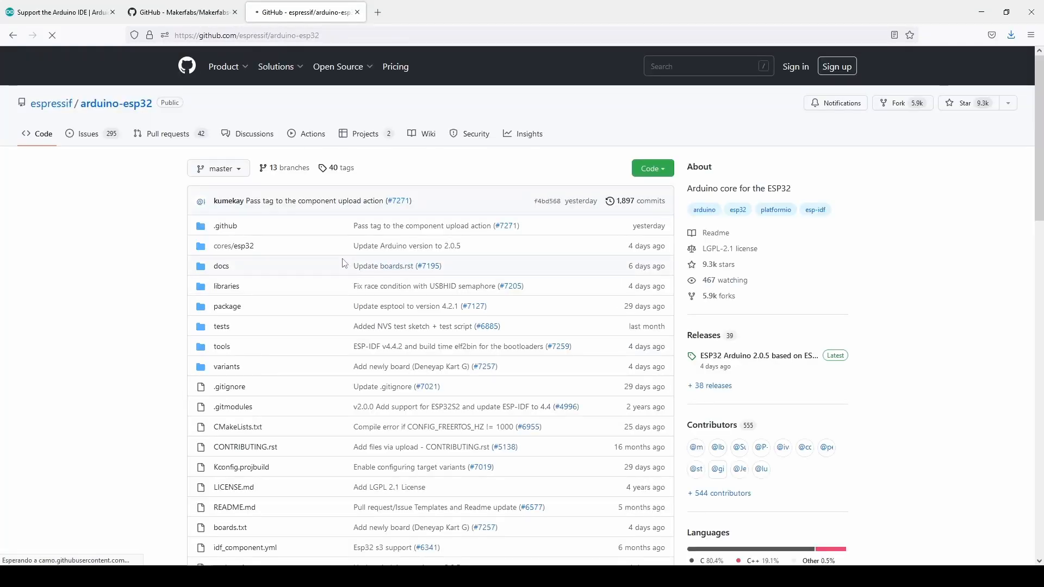
{"action": "scroll", "scroll_direction": "down", "scroll_amount": 3}
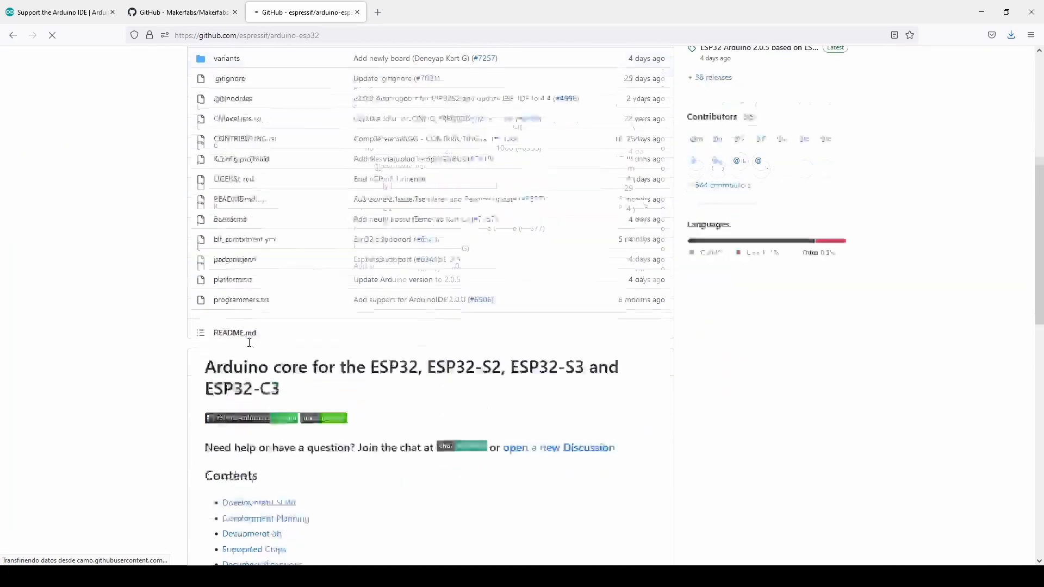
{"action": "scroll", "scroll_direction": "down", "scroll_amount": 3}
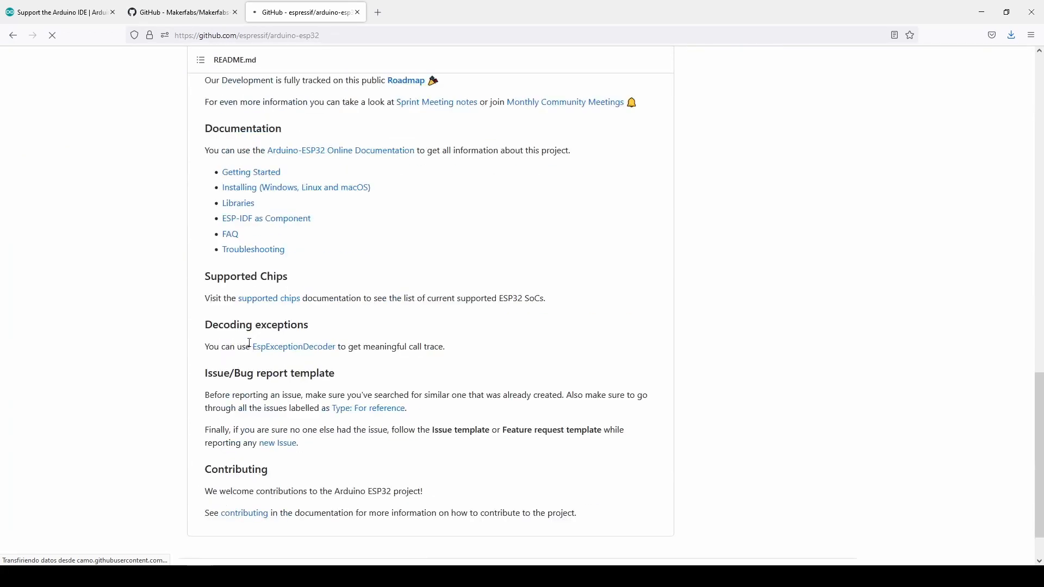
{"action": "left_click", "coordinate": [266, 187]}
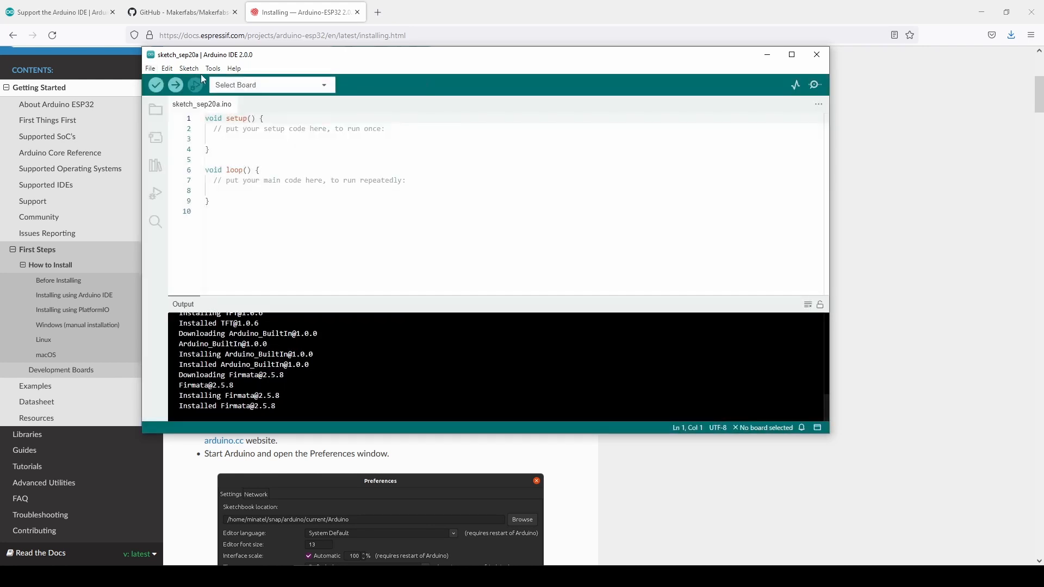
Update the esp32 boards package to 2.0.5 and install the LovyanGFX library.
{"action": "left_click", "coordinate": [213, 68]}
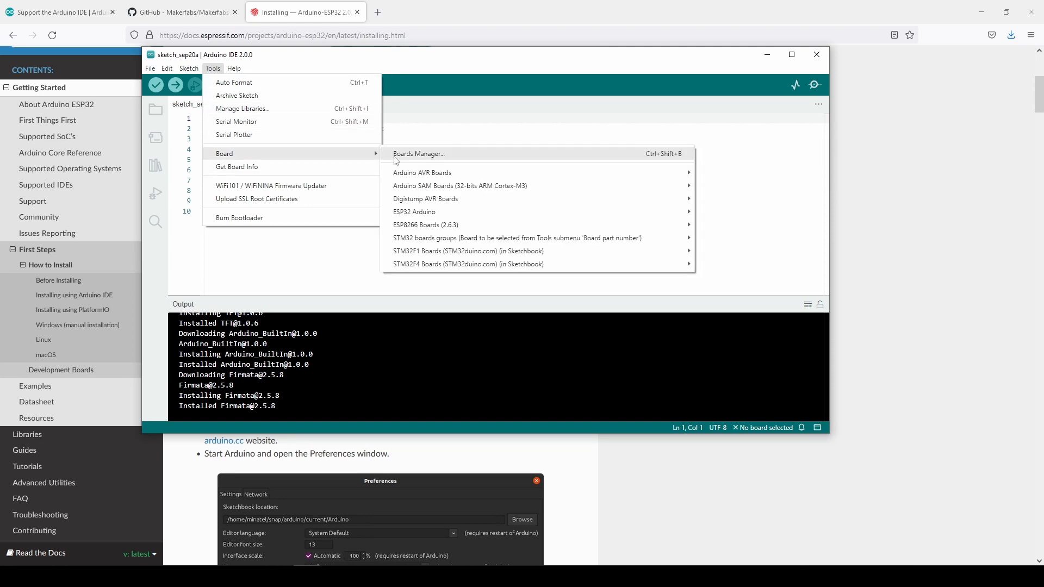
{"action": "left_click", "coordinate": [418, 154]}
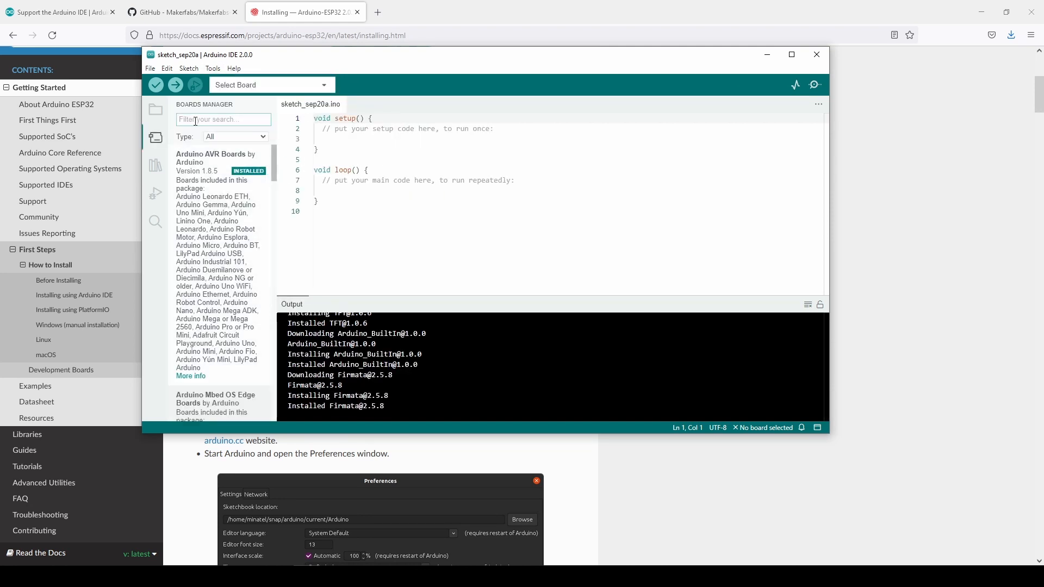
{"action": "type", "text": "esp32"}
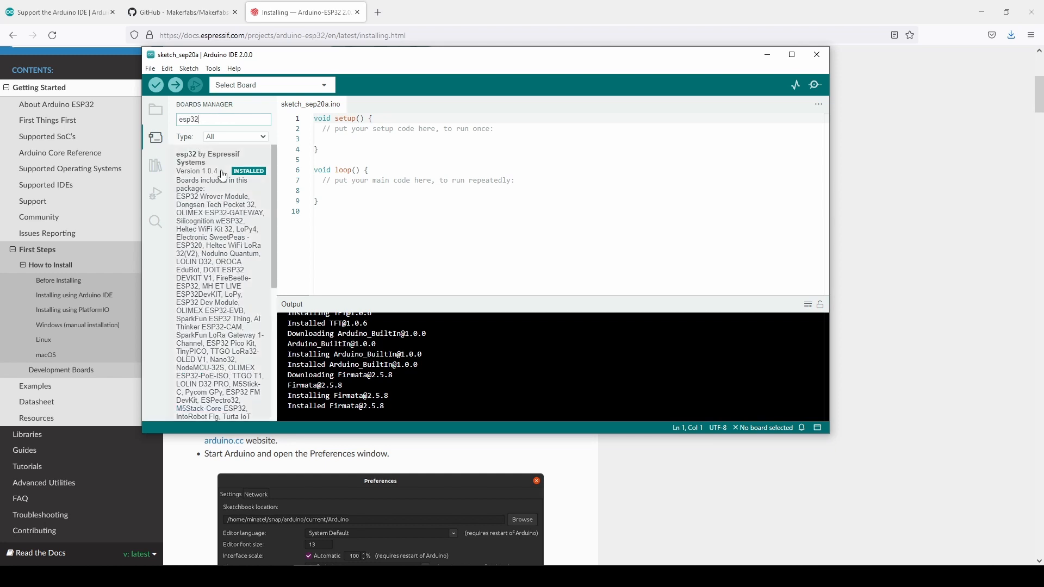
{"action": "scroll", "scroll_direction": "down", "scroll_amount": 3}
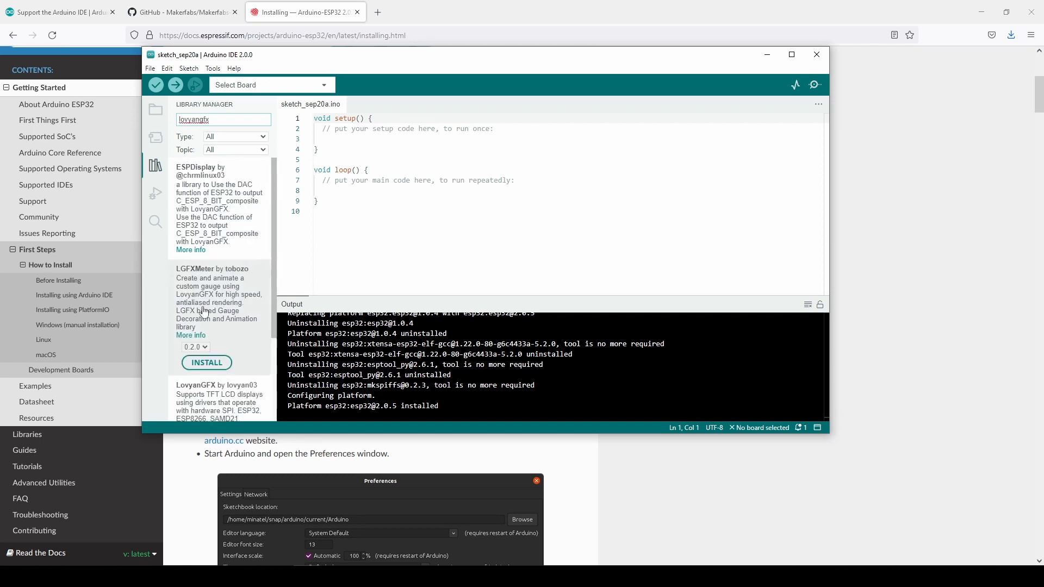
{"action": "scroll", "scroll_direction": "down", "scroll_amount": 3}
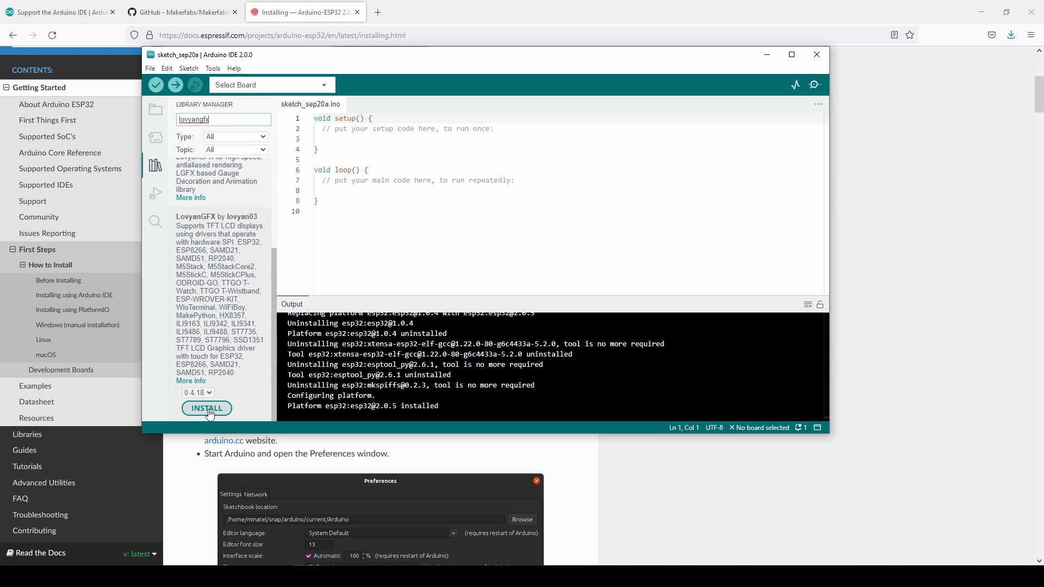
{"action": "left_click", "coordinate": [206, 409]}
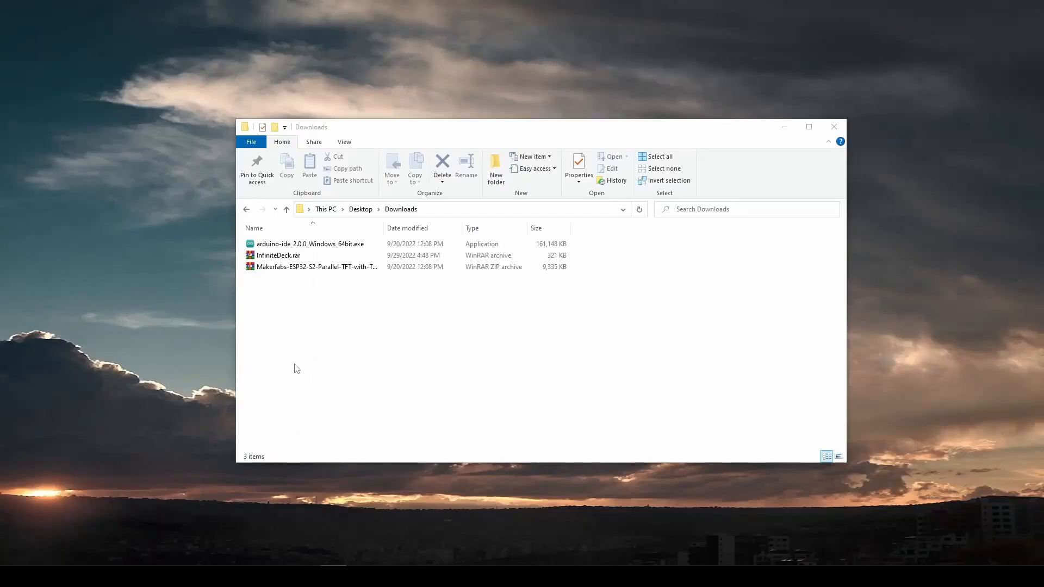
Extract InfiniteDeck.rar to an InfiniteDeck folder and open it.
{"action": "left_click", "coordinate": [277, 254]}
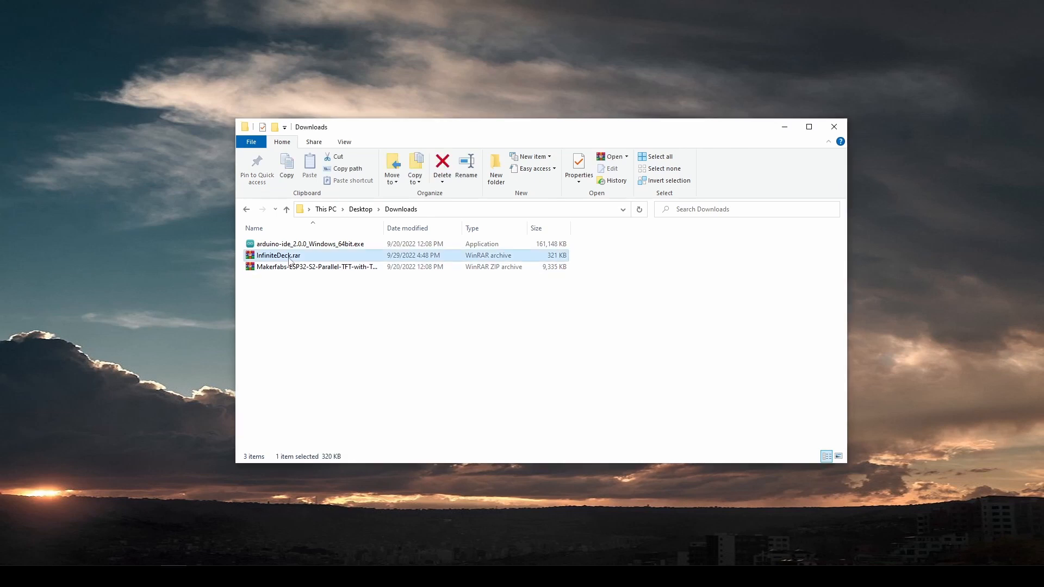
{"action": "right_click", "coordinate": [278, 255]}
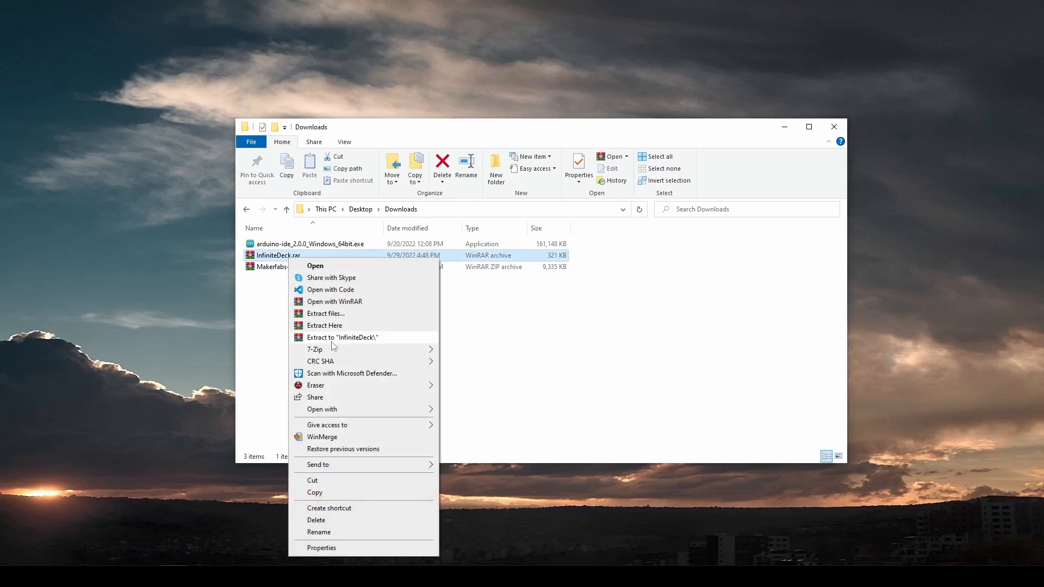
{"action": "left_click", "coordinate": [341, 337]}
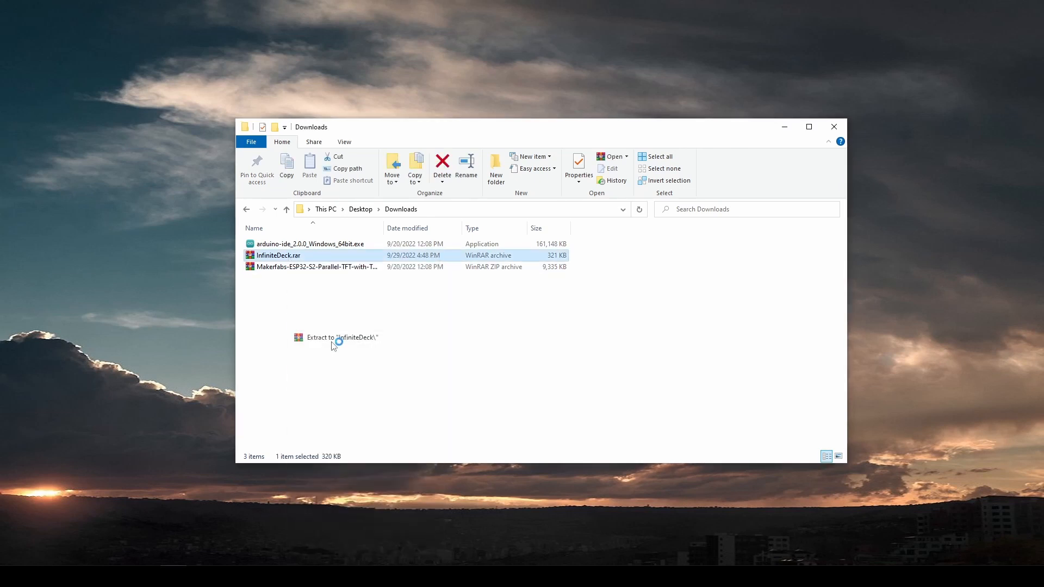
{"action": "left_click", "coordinate": [338, 337]}
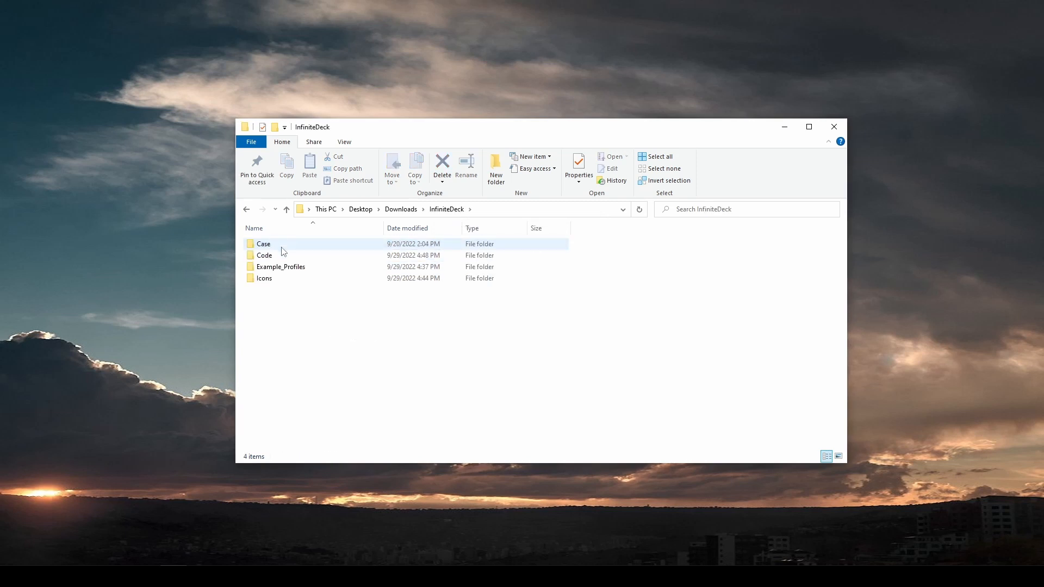
Look inside the Case folder, go back, then open the Icons folder.
{"action": "double_click", "coordinate": [263, 244]}
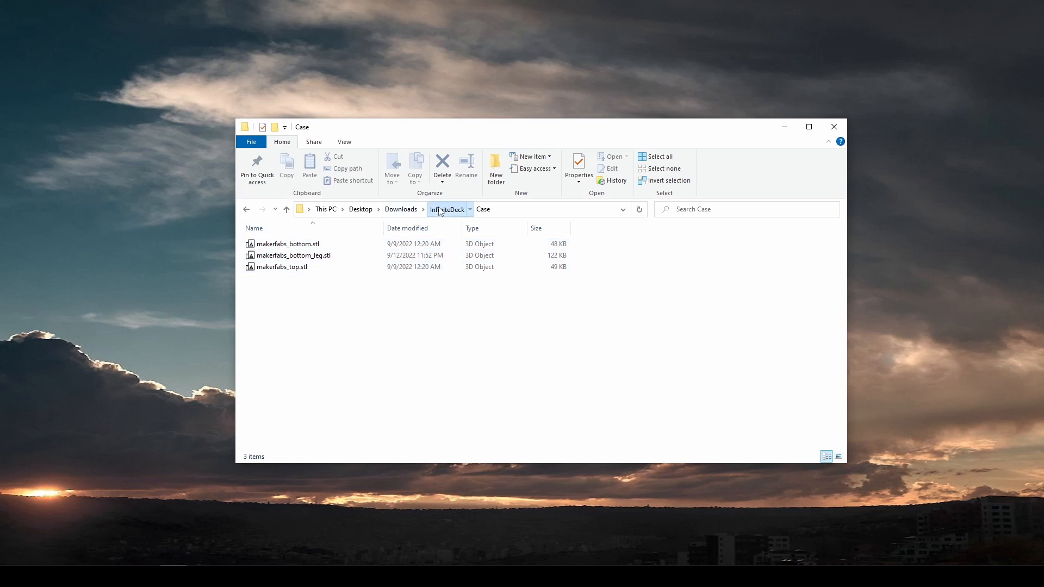
{"action": "left_click", "coordinate": [448, 210]}
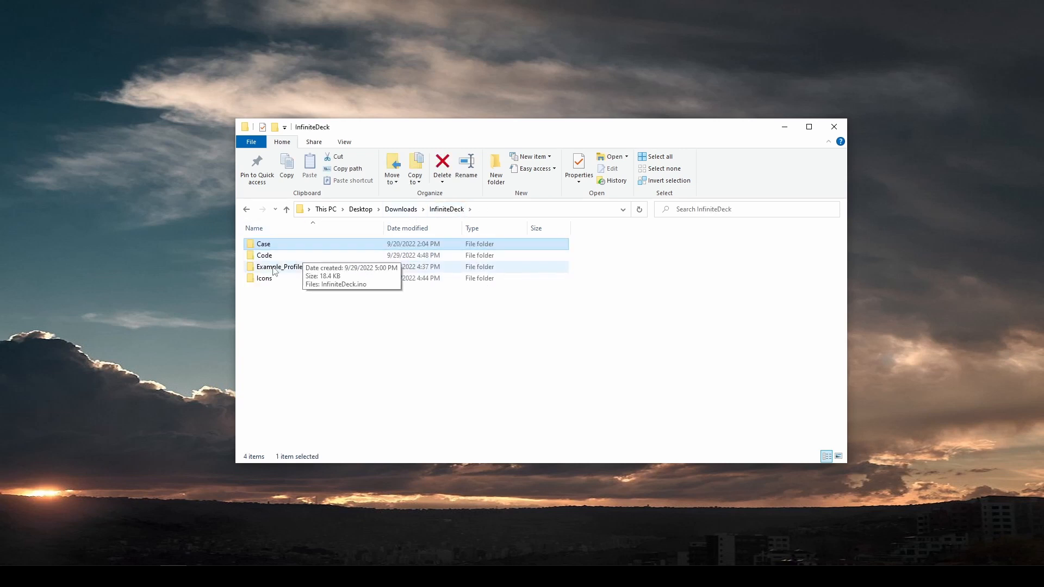
{"action": "double_click", "coordinate": [279, 266]}
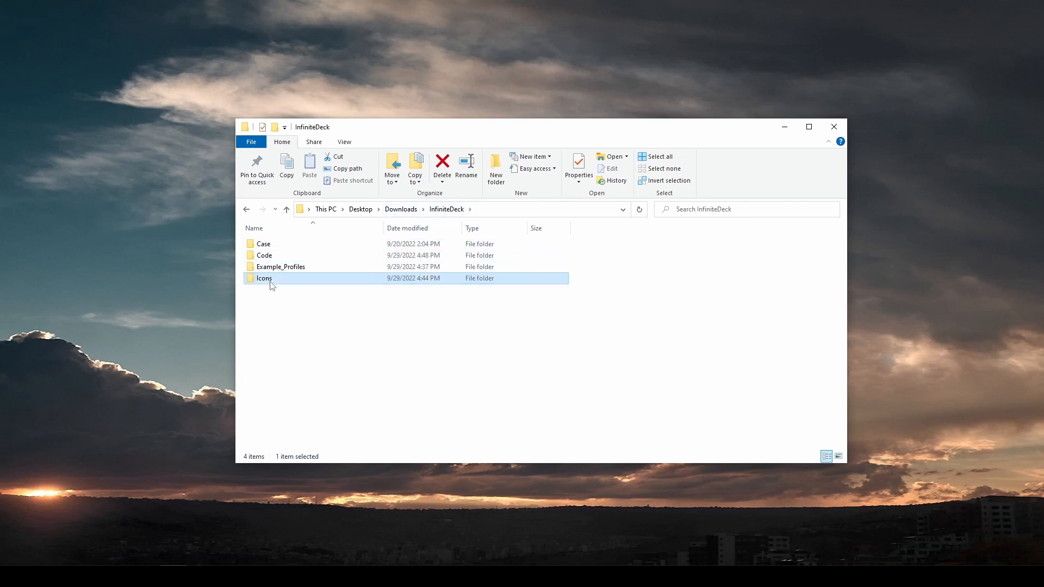
{"action": "double_click", "coordinate": [263, 277]}
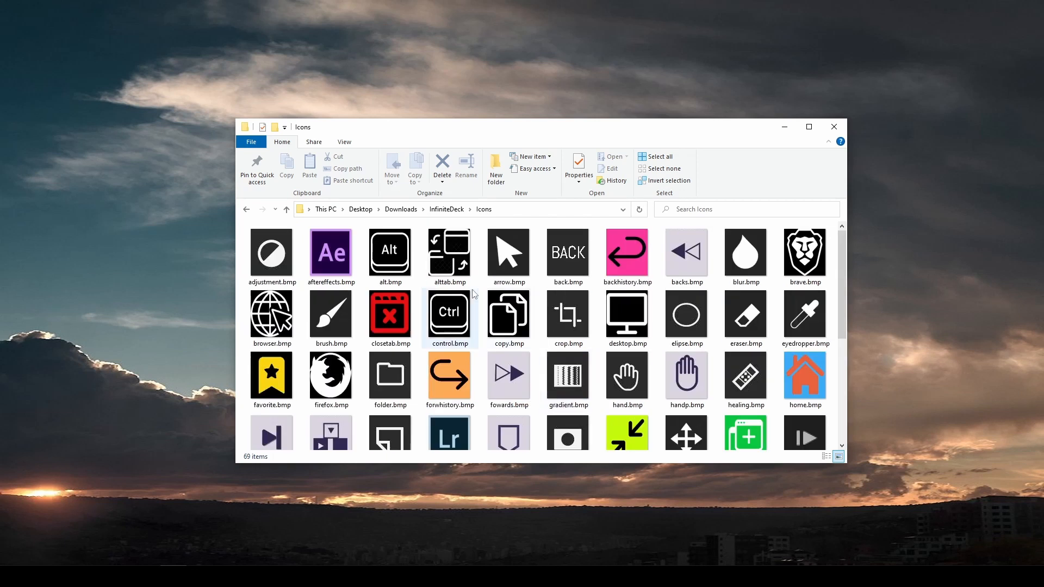
Open the adjustment icon in Photos and view its File info (76 x 86, 19.2 KB).
{"action": "double_click", "coordinate": [271, 252]}
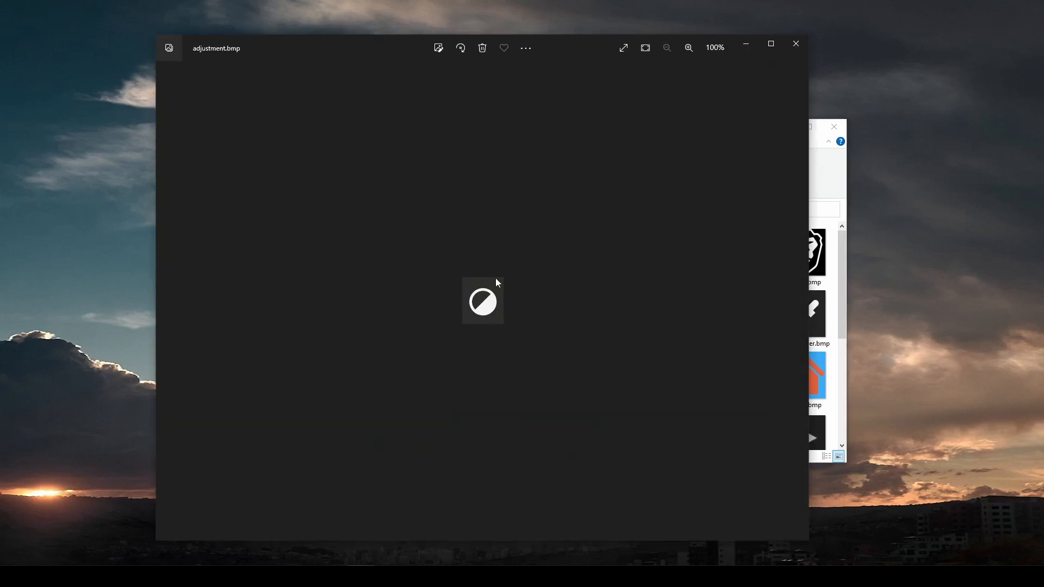
{"action": "left_click", "coordinate": [526, 48]}
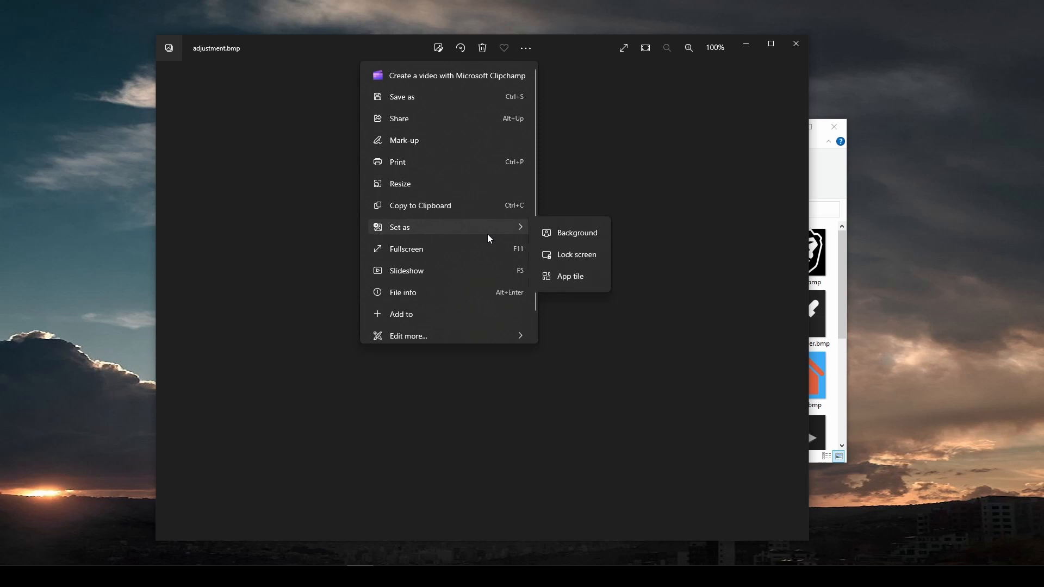
{"action": "left_click", "coordinate": [403, 293]}
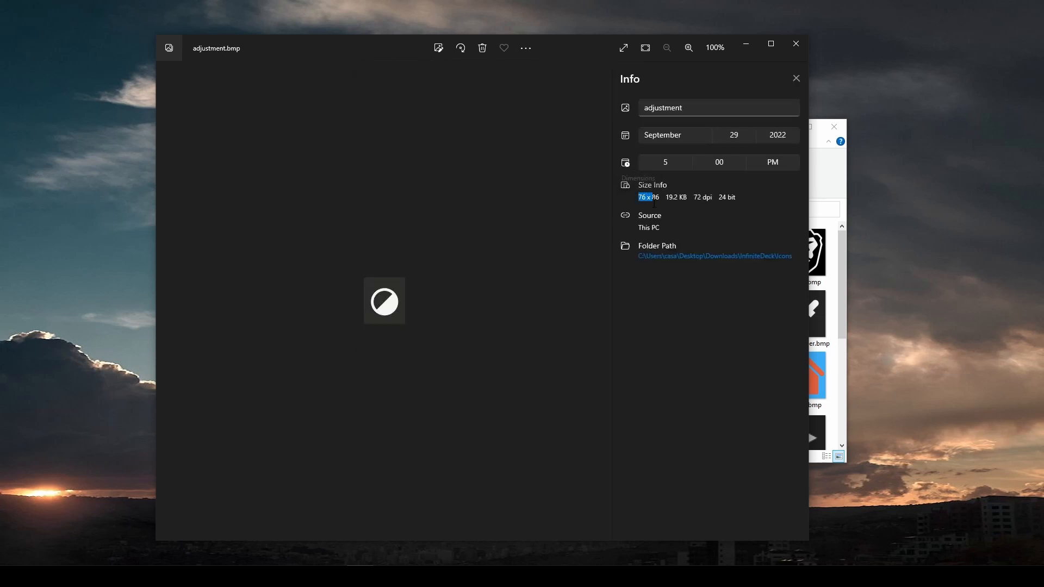
{"action": "left_click", "coordinate": [717, 107]}
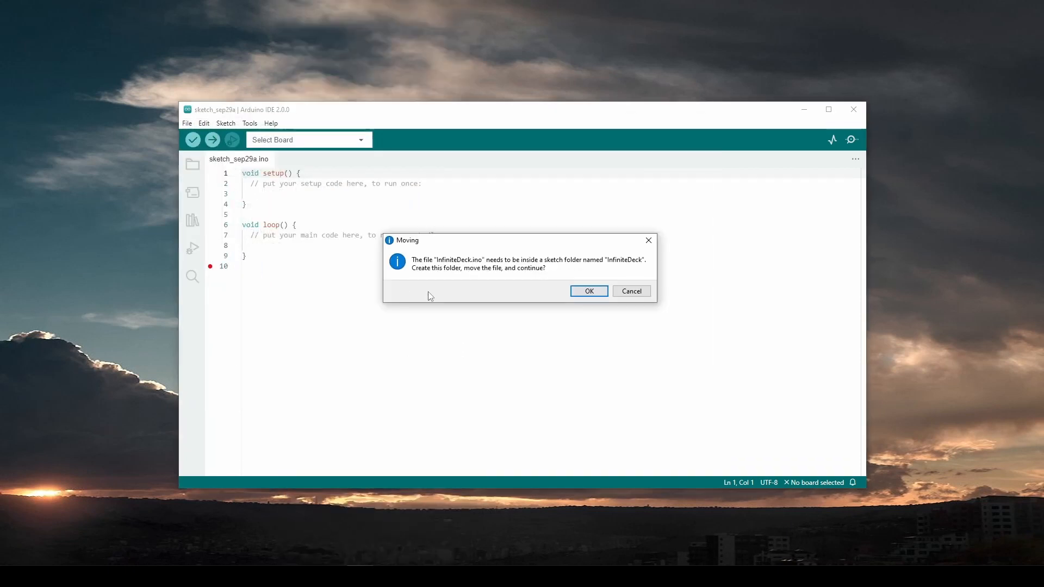
{"action": "mouse_move", "coordinate": [487, 268]}
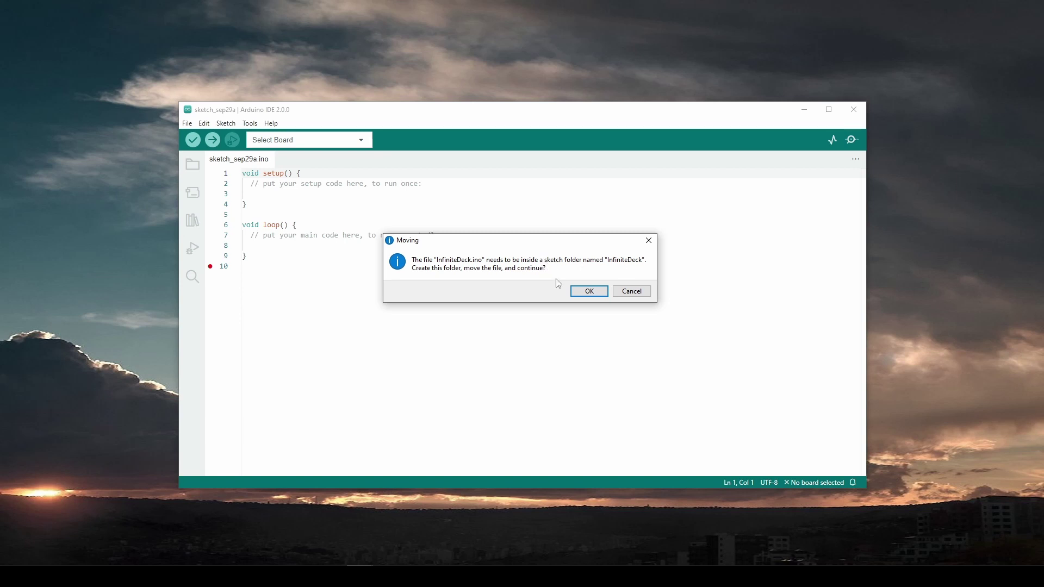
Confirm moving InfiniteDeck.ino into a new InfiniteDeck sketch folder.
{"action": "left_click", "coordinate": [589, 291]}
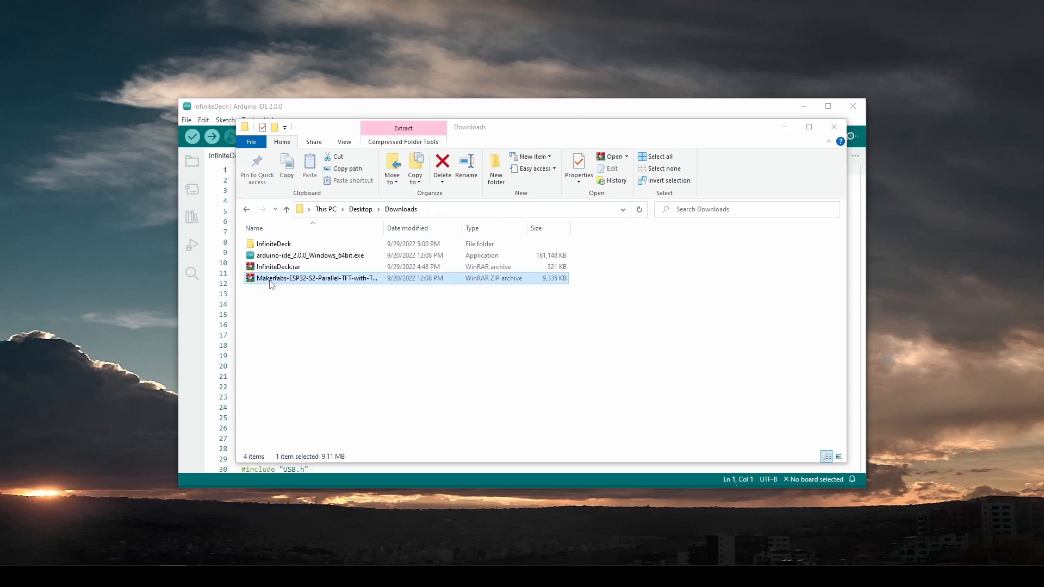
Browse the Makerfabs archive's firmware folder and select FT6236.h and FT6236.cpp.
{"action": "double_click", "coordinate": [315, 278]}
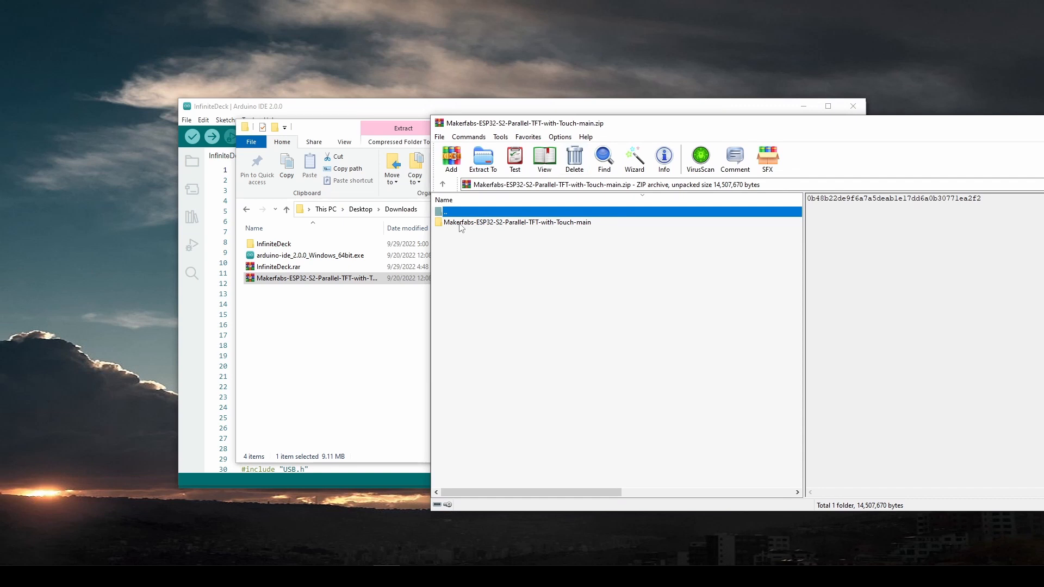
{"action": "double_click", "coordinate": [517, 221]}
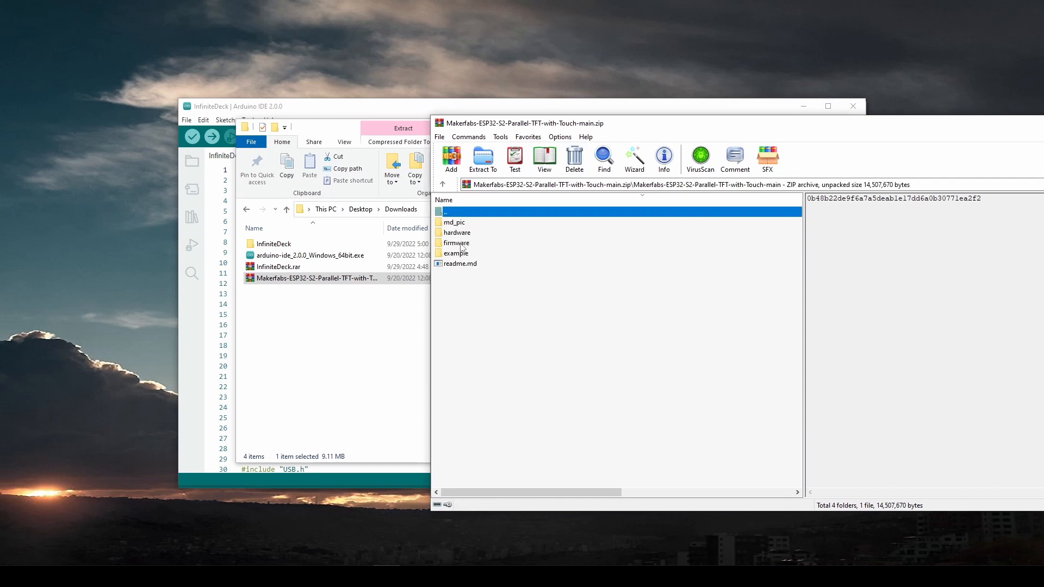
{"action": "double_click", "coordinate": [460, 242]}
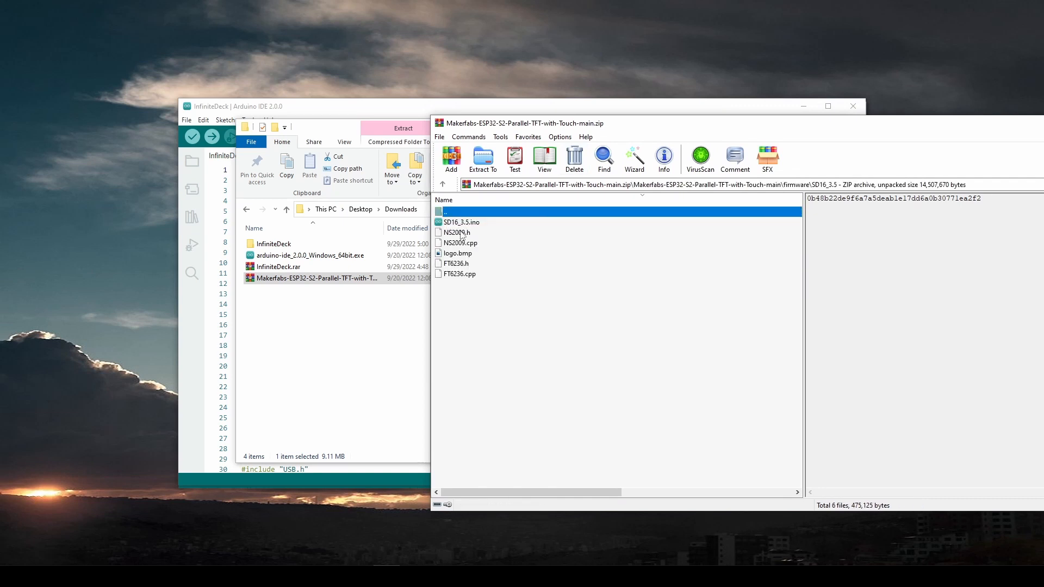
{"action": "left_click", "coordinate": [455, 263]}
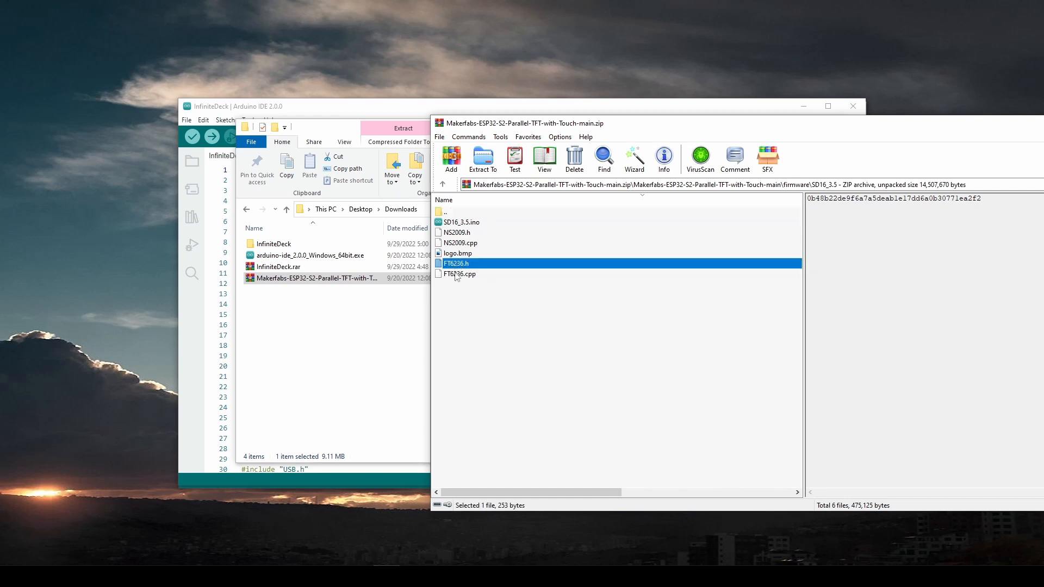
{"action": "left_click", "coordinate": [459, 274]}
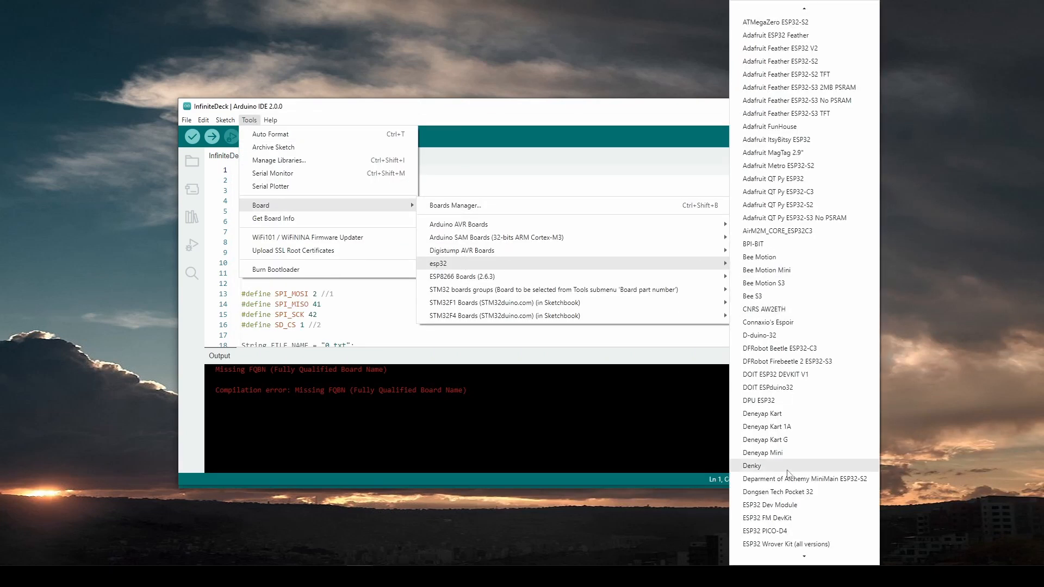
Select ESP32S2 Dev Module as the board and verify the InfiniteDeck sketch.
{"action": "scroll", "scroll_direction": "down", "scroll_amount": 3}
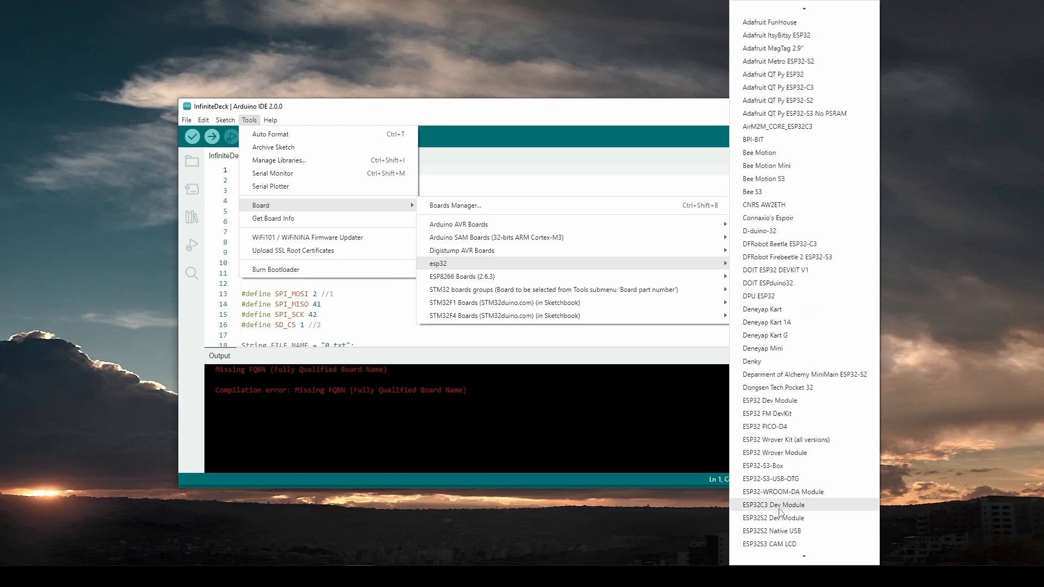
{"action": "left_click", "coordinate": [772, 518]}
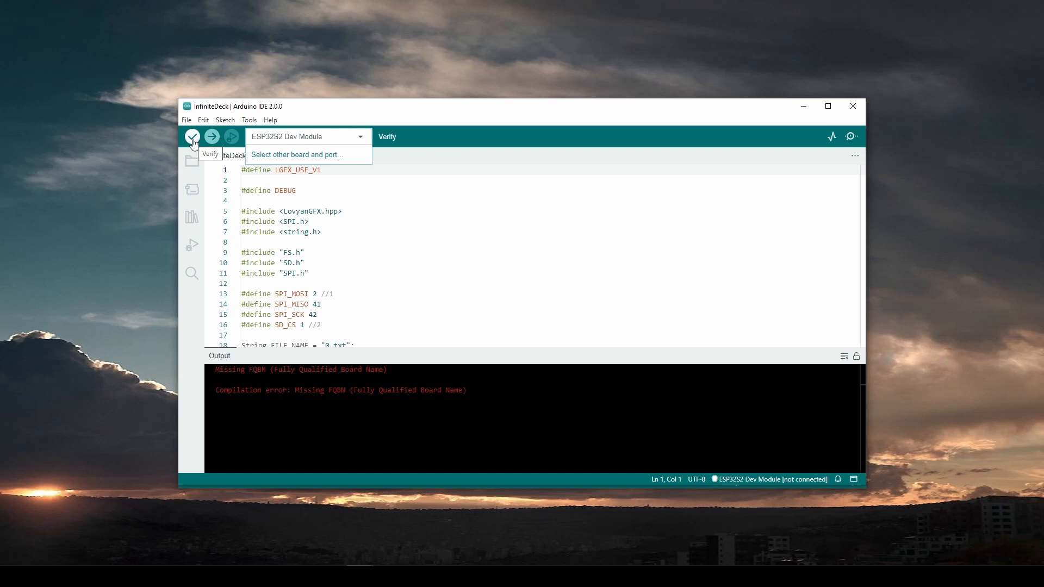
{"action": "left_click", "coordinate": [191, 136]}
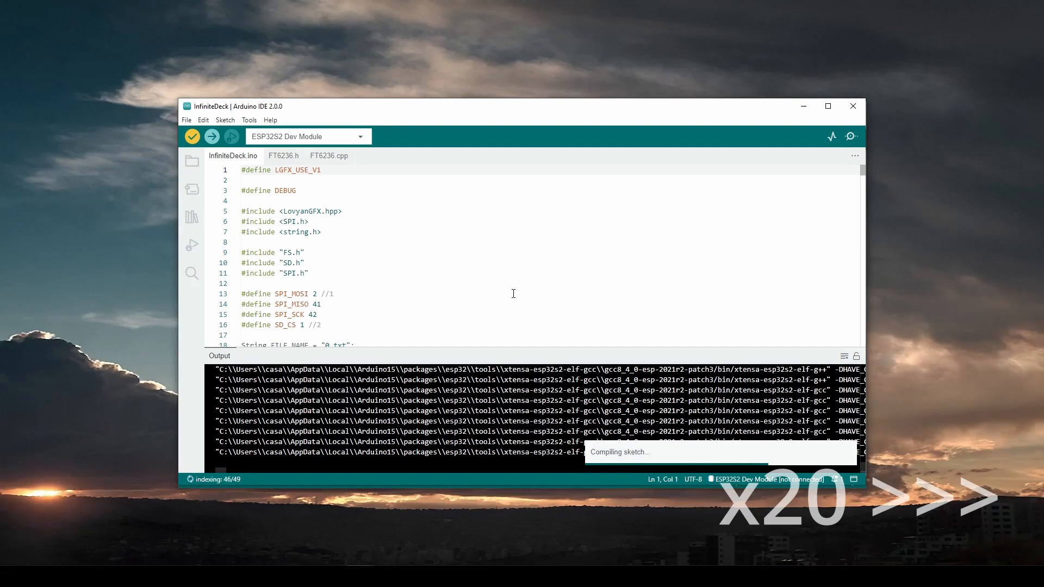
{"action": "left_click", "coordinate": [249, 120]}
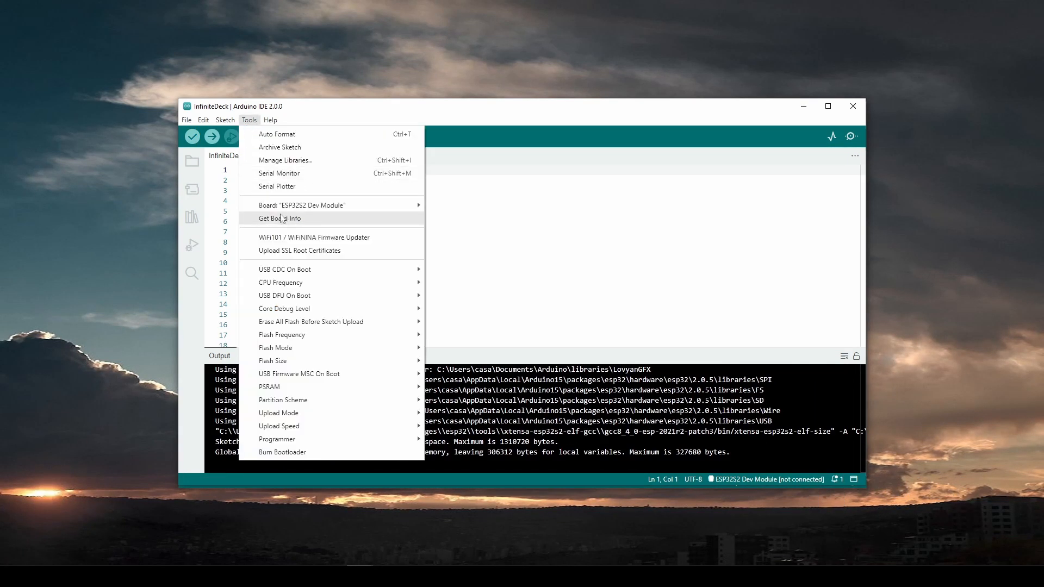
{"action": "mouse_move", "coordinate": [272, 215]}
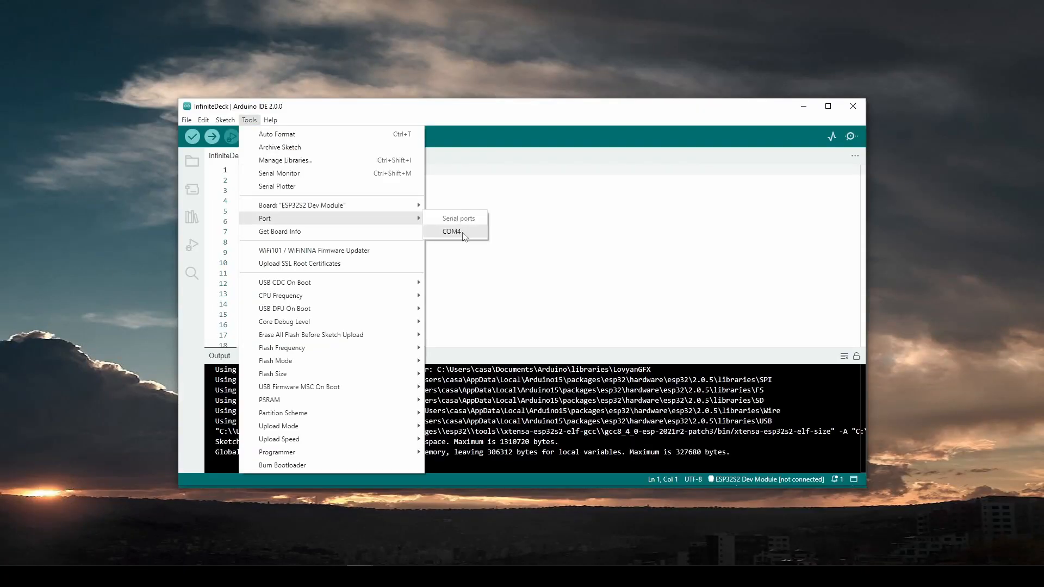
{"action": "mouse_move", "coordinate": [451, 238]}
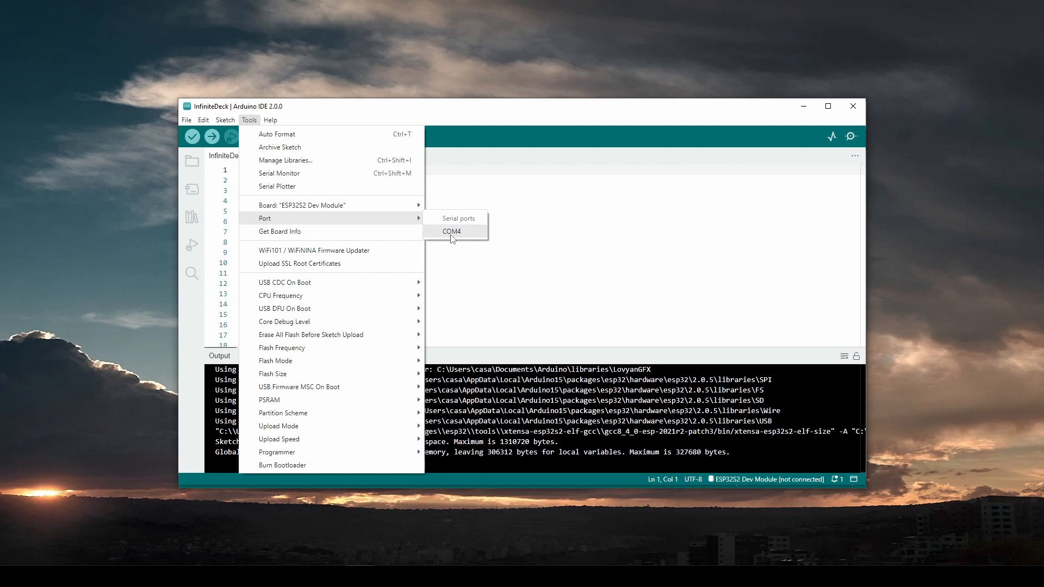
Choose COM4 as the upload port.
{"action": "left_click", "coordinate": [451, 231]}
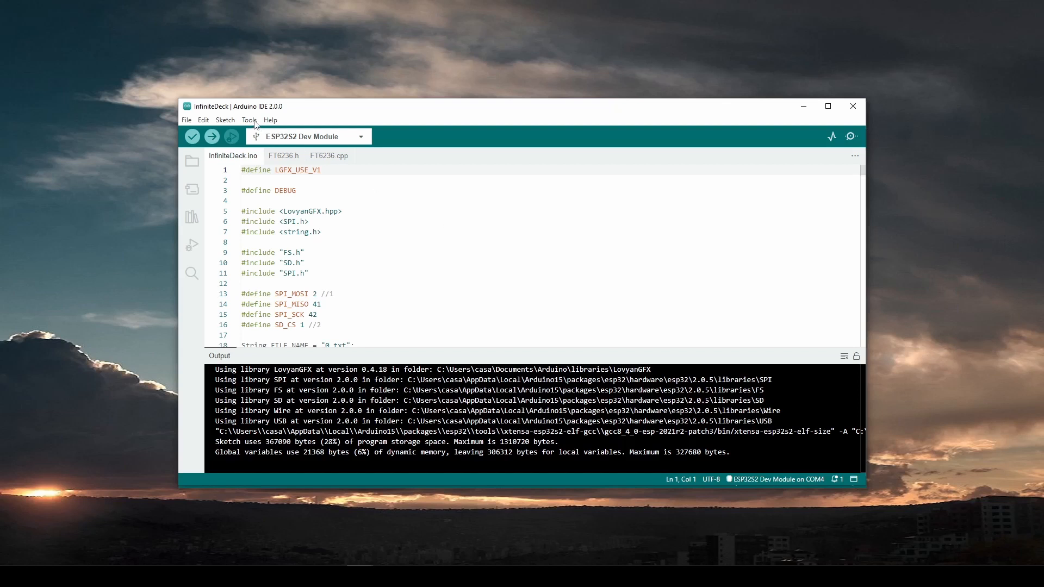
{"action": "mouse_move", "coordinate": [211, 136]}
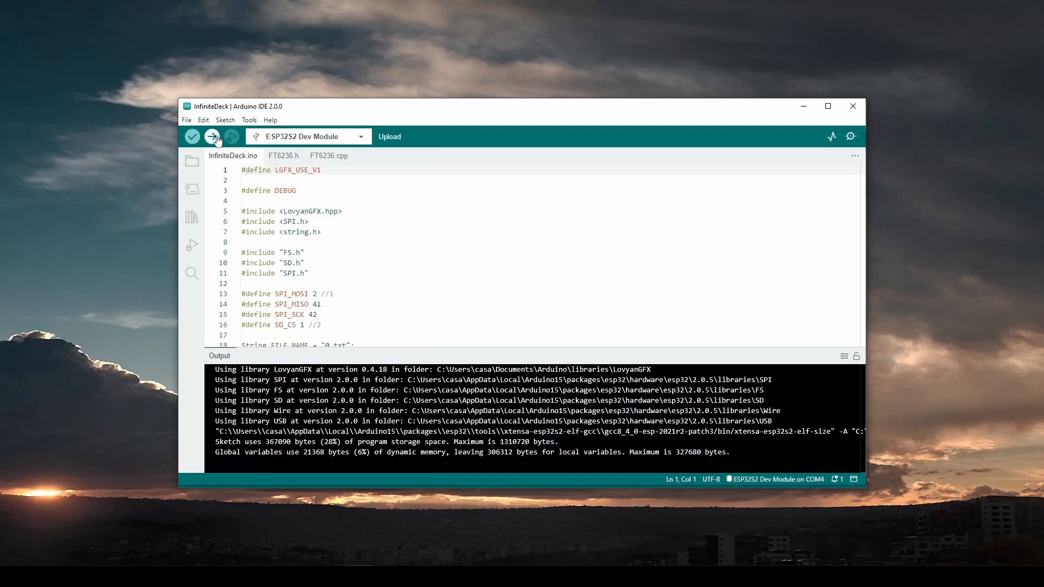
{"action": "mouse_move", "coordinate": [212, 136]}
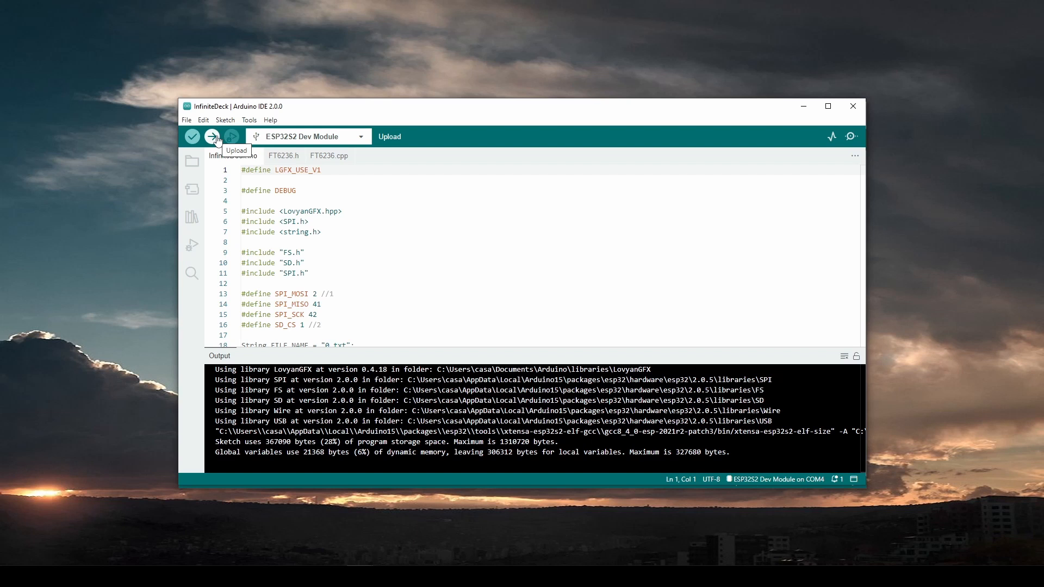
Start uploading the InfiniteDeck firmware to the ESP32S2 on COM4.
{"action": "left_click", "coordinate": [212, 137]}
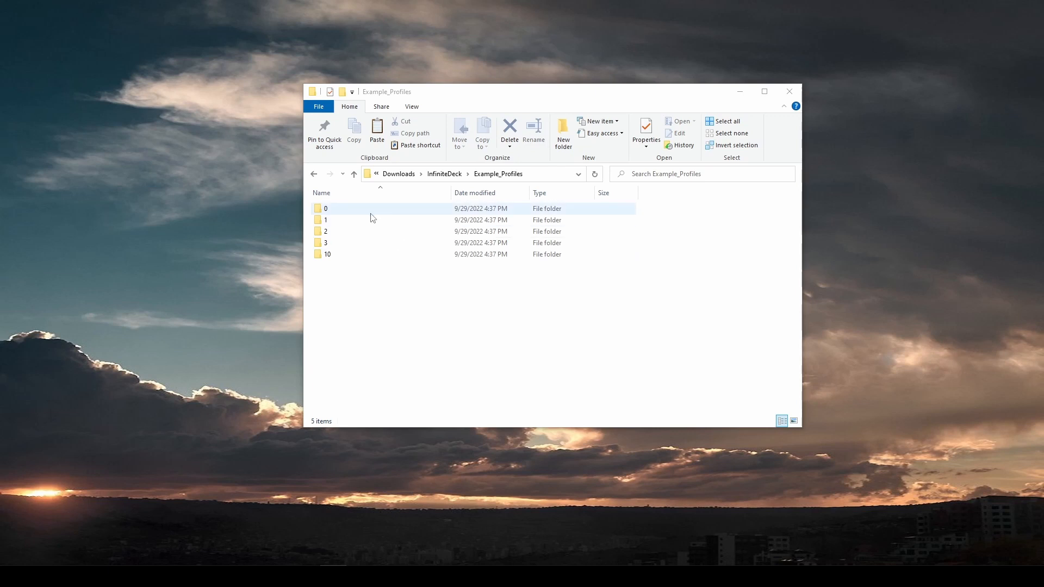
{"action": "mouse_move", "coordinate": [352, 212]}
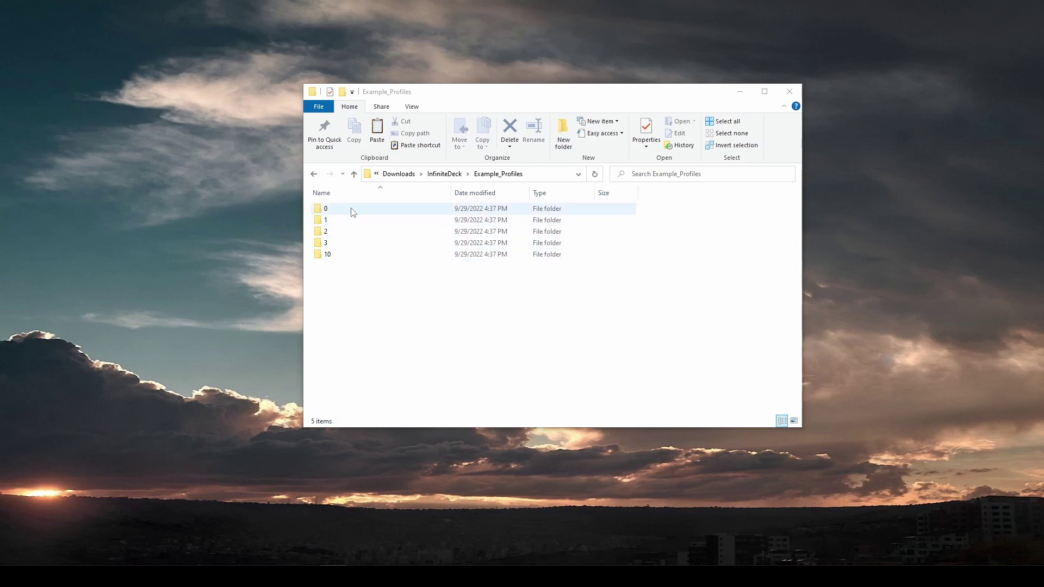
Open Example_Profiles folder 0 and select its 0.bmp icon image.
{"action": "left_click", "coordinate": [352, 208]}
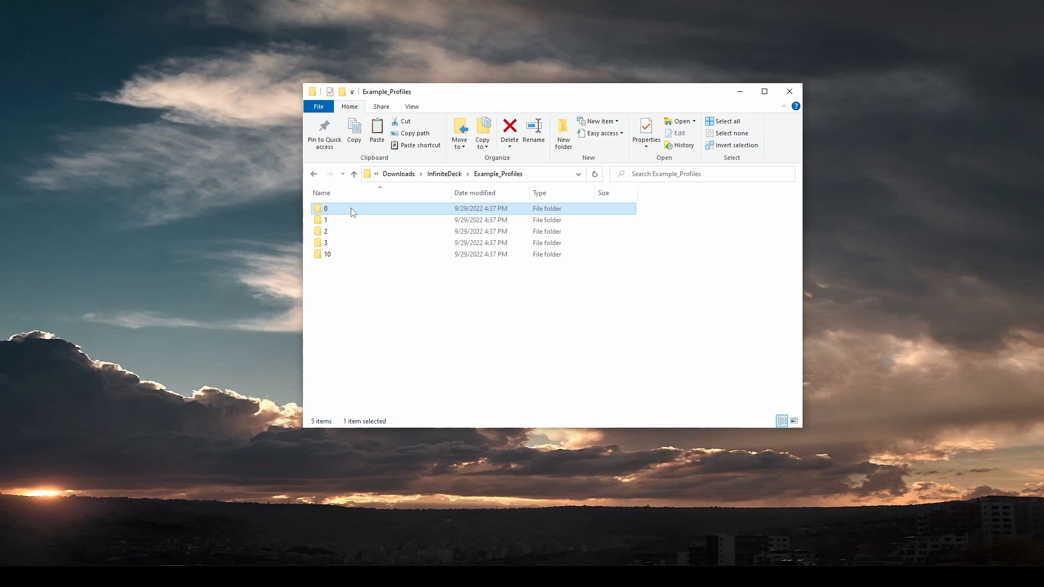
{"action": "mouse_move", "coordinate": [346, 210]}
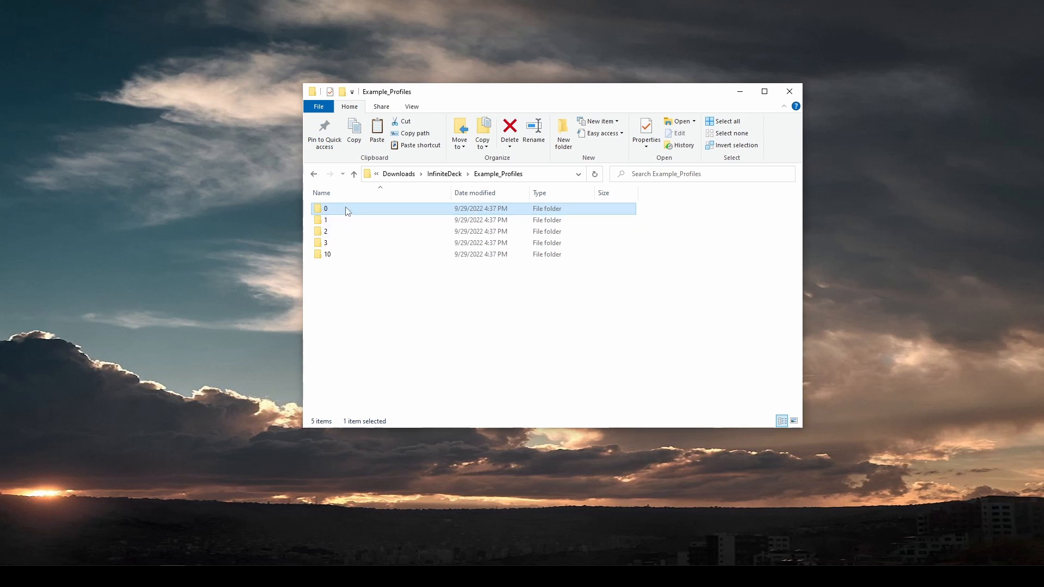
{"action": "mouse_move", "coordinate": [340, 211]}
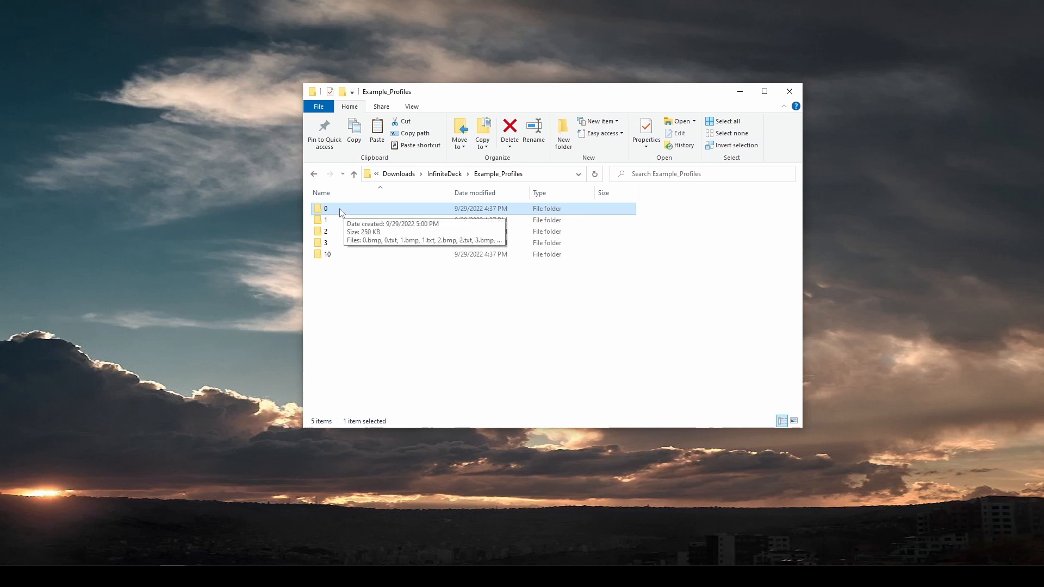
{"action": "double_click", "coordinate": [326, 208]}
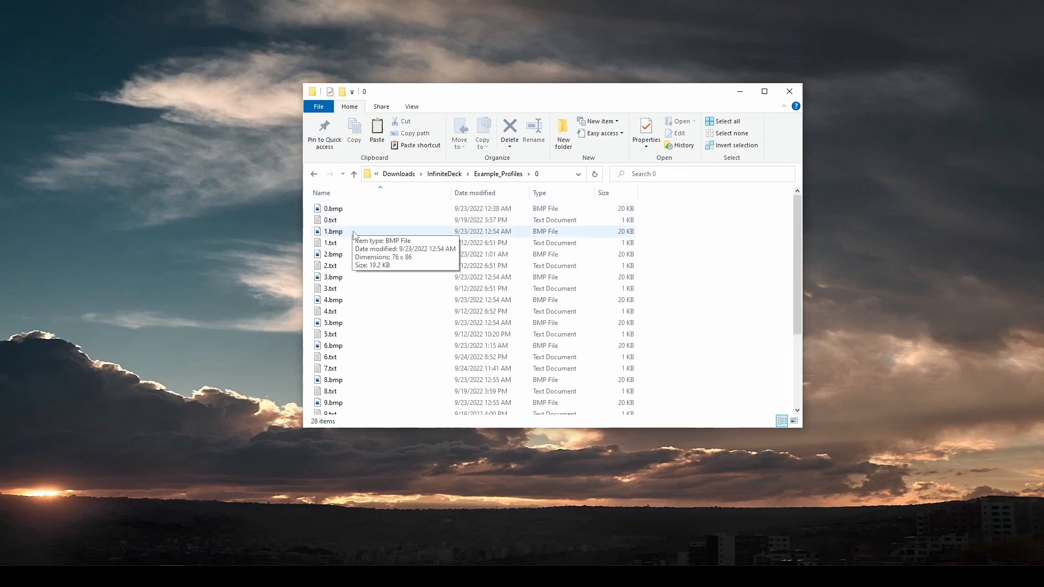
{"action": "mouse_move", "coordinate": [484, 429]}
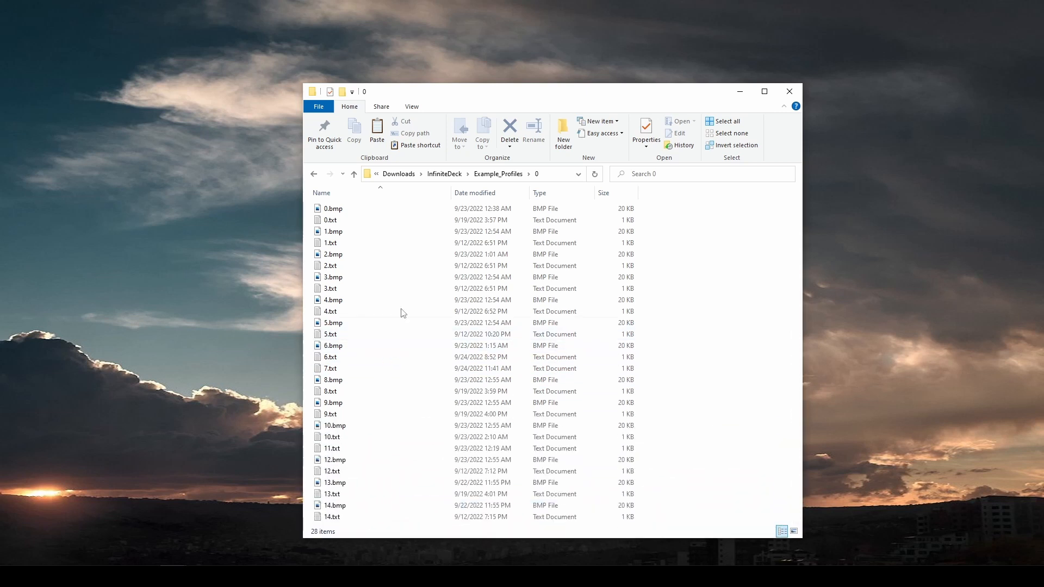
{"action": "left_click", "coordinate": [333, 208]}
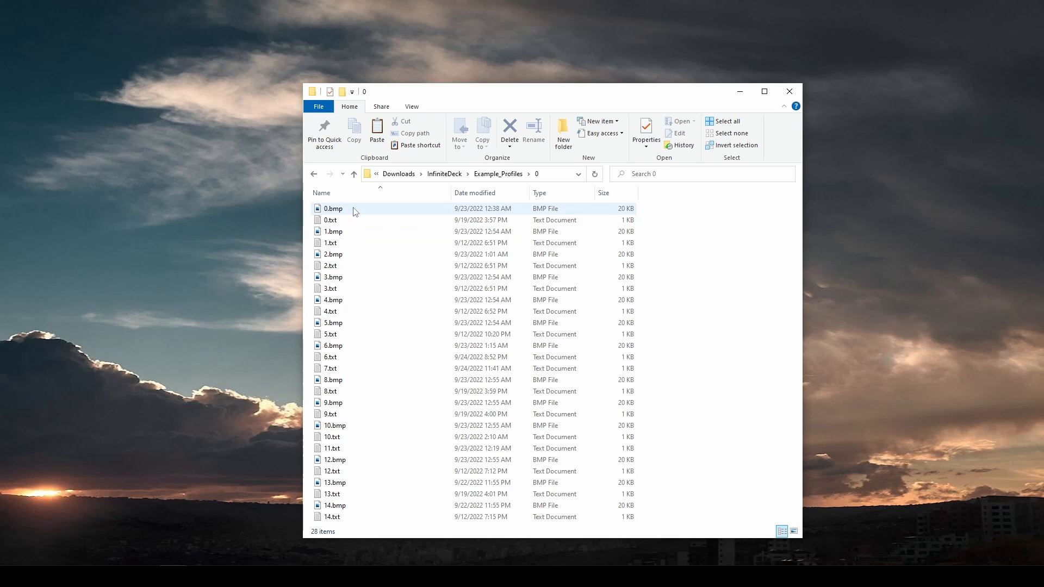
{"action": "mouse_move", "coordinate": [346, 214]}
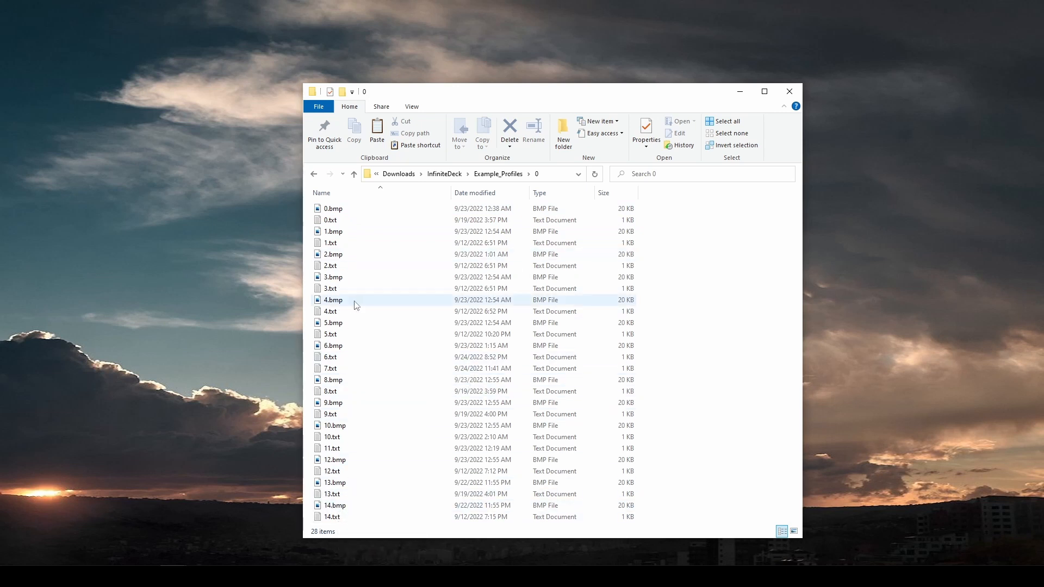
{"action": "left_click", "coordinate": [343, 209]}
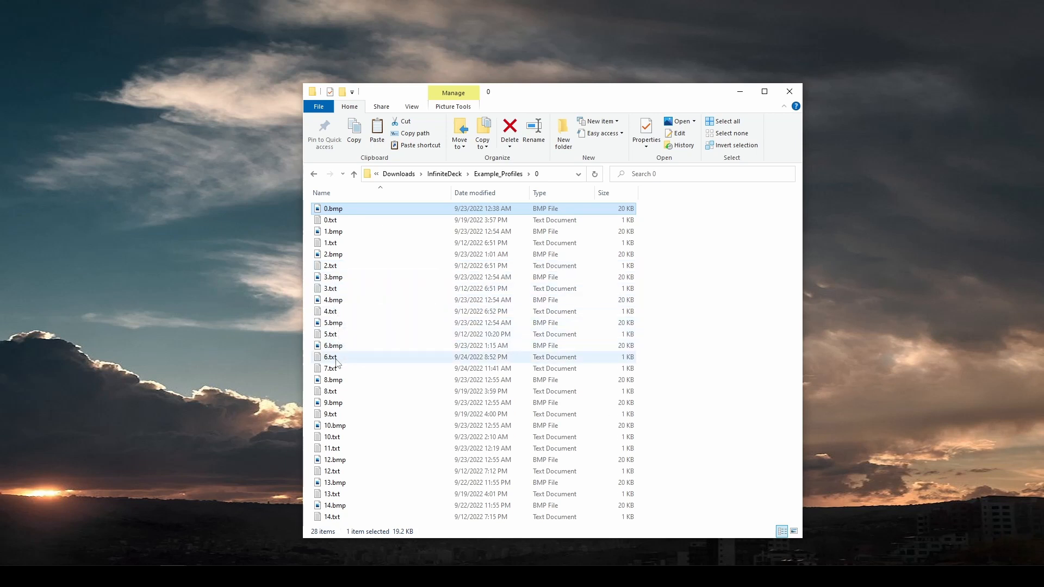
Open profile 0's 0.txt and highlight its REM ALT TAB RED label and ALT TAB command.
{"action": "left_click", "coordinate": [330, 357]}
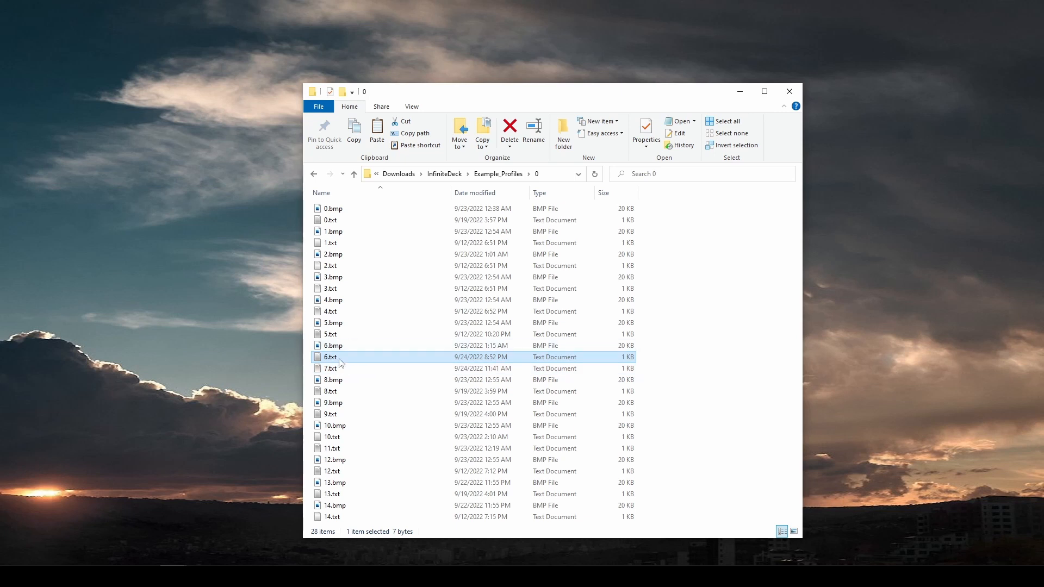
{"action": "mouse_move", "coordinate": [338, 364]}
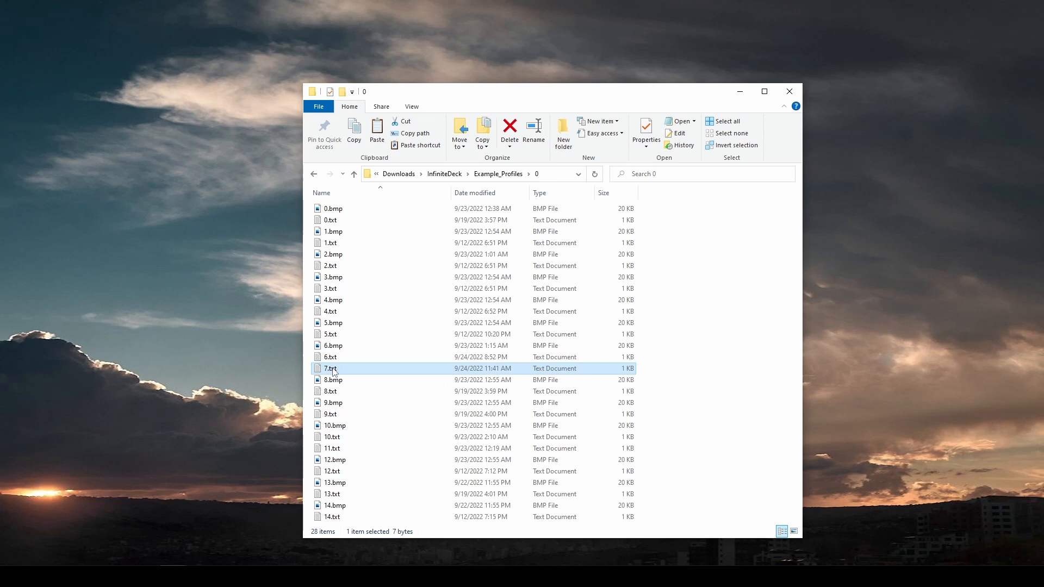
{"action": "mouse_move", "coordinate": [330, 369]}
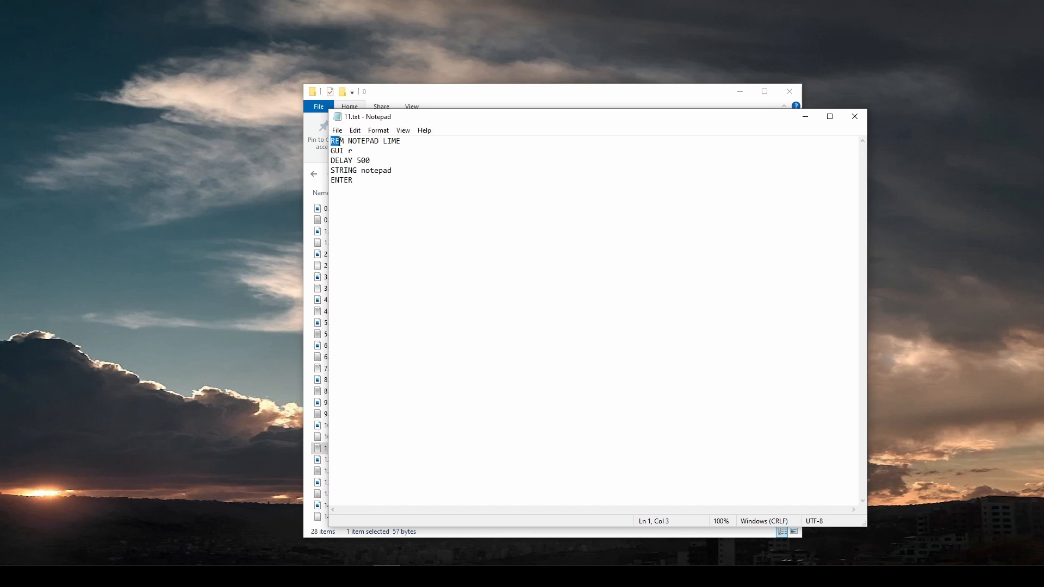
{"action": "key", "text": "shift+right"}
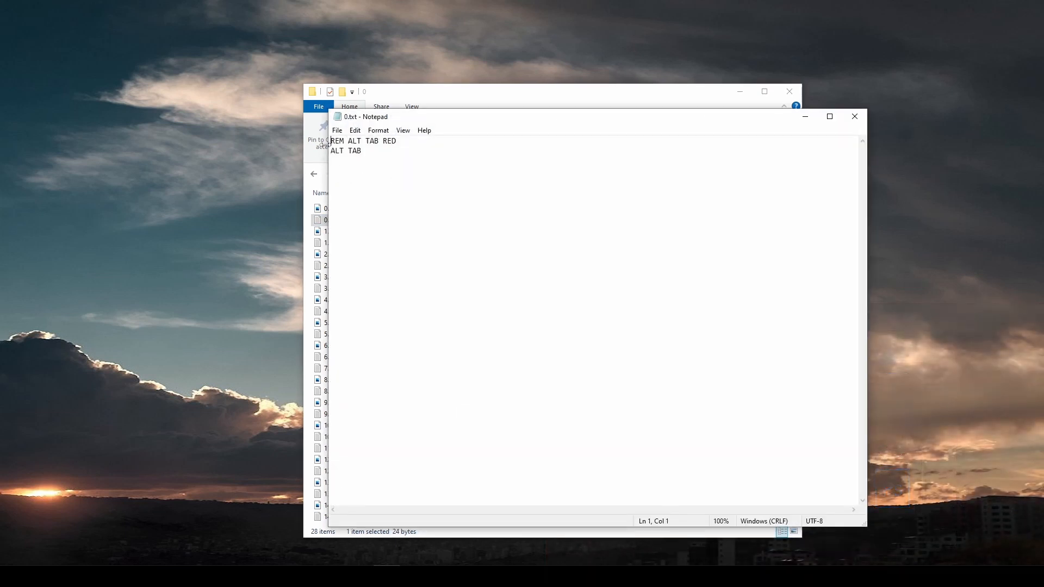
{"action": "double_click", "coordinate": [336, 140]}
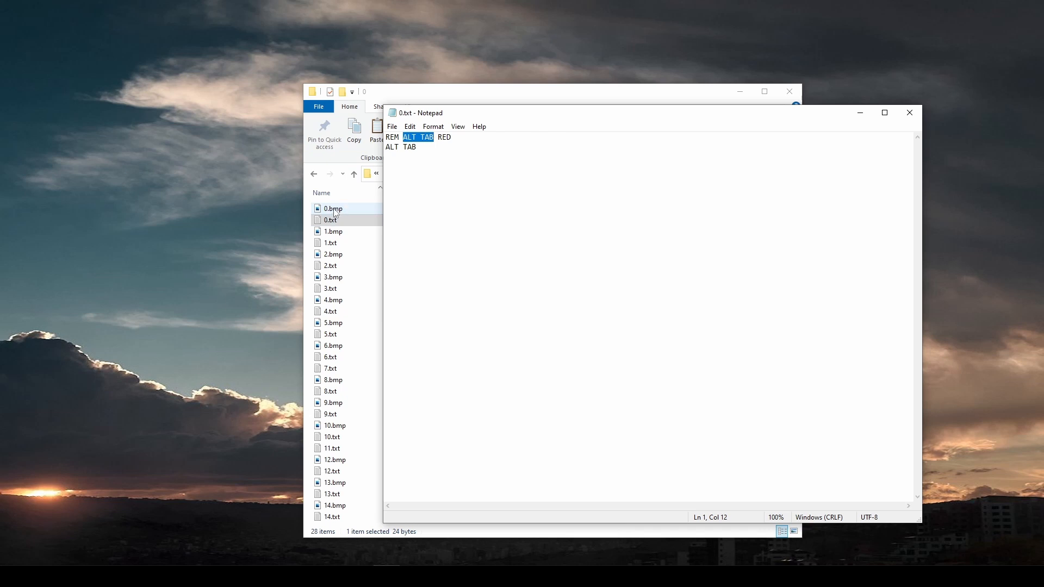
{"action": "double_click", "coordinate": [332, 209]}
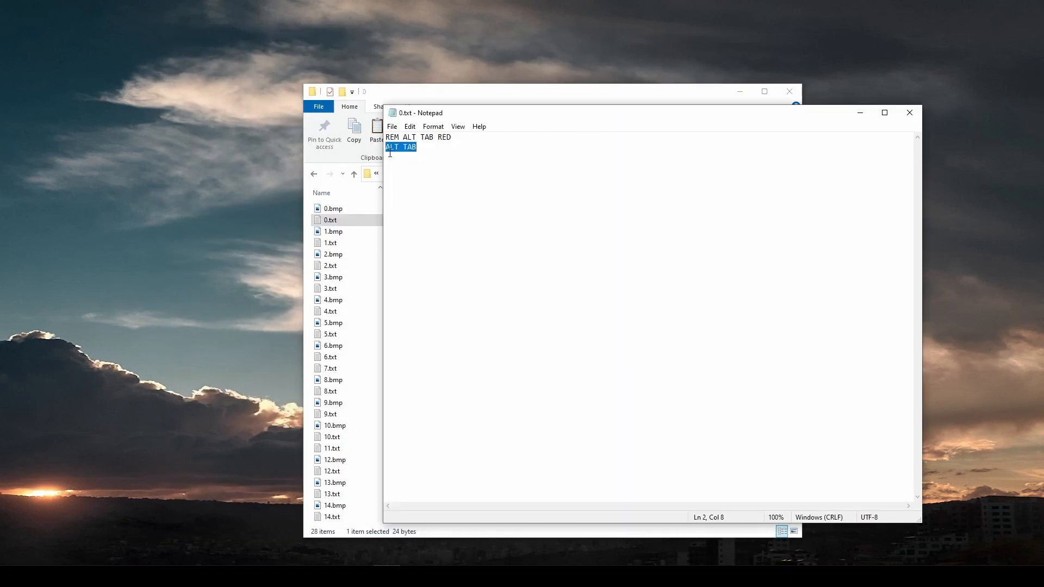
{"action": "mouse_move", "coordinate": [423, 153]}
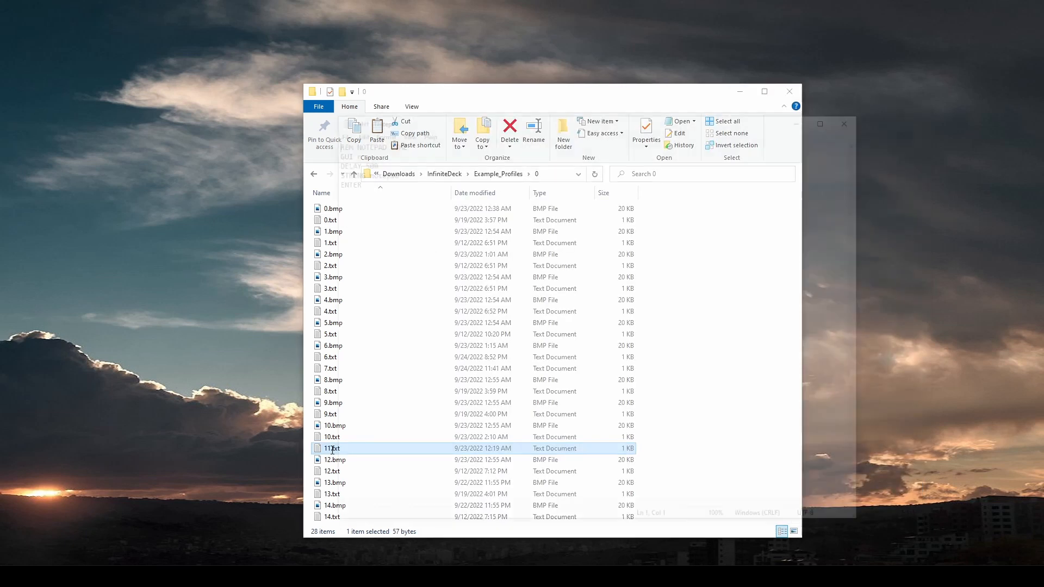
Read 11.txt, then 1.txt's REM UNDO BLUE and CTRL z lines, and close it.
{"action": "double_click", "coordinate": [330, 448]}
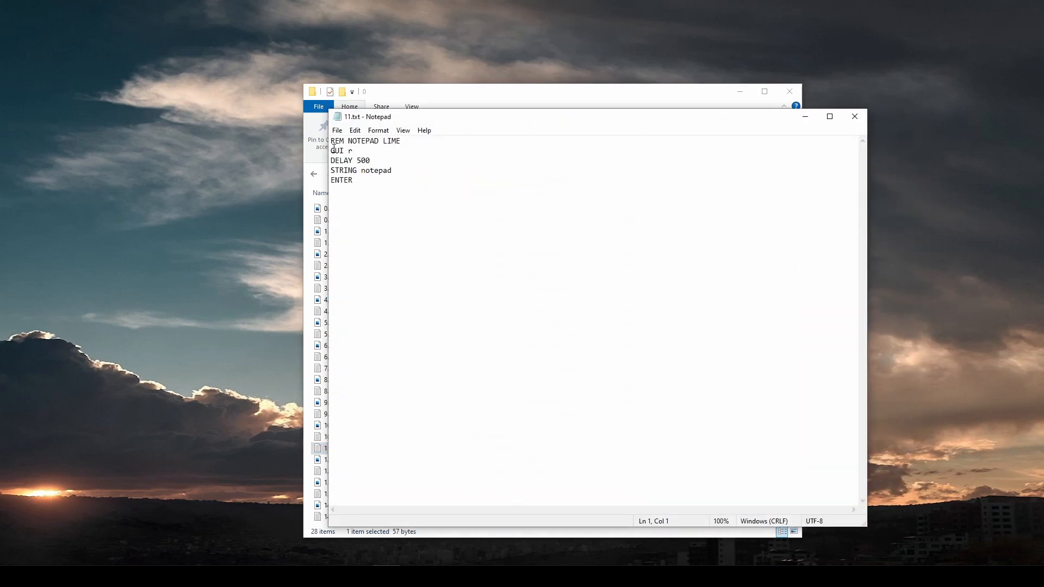
{"action": "double_click", "coordinate": [337, 140]}
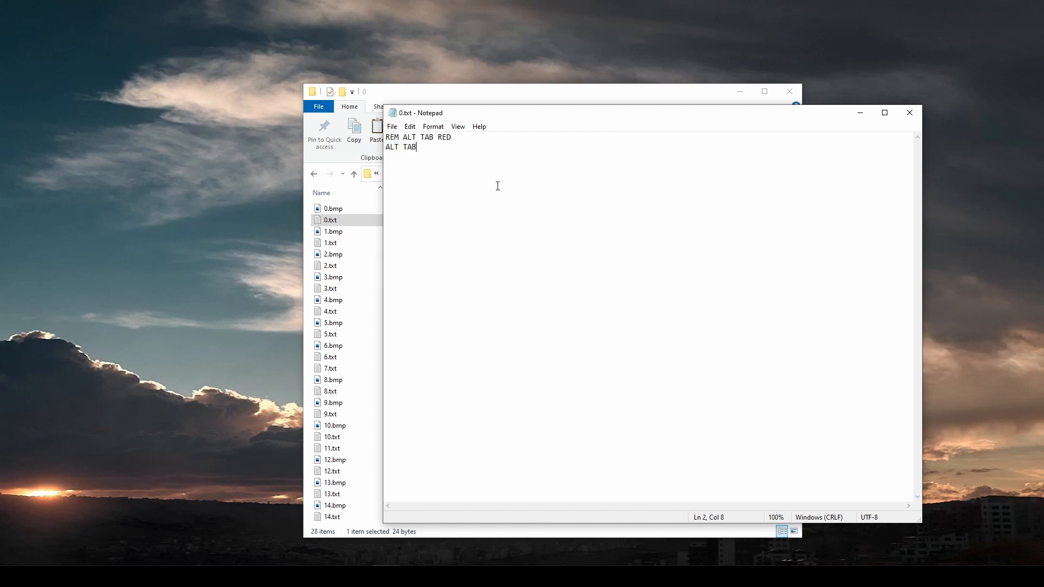
{"action": "mouse_move", "coordinate": [547, 232]}
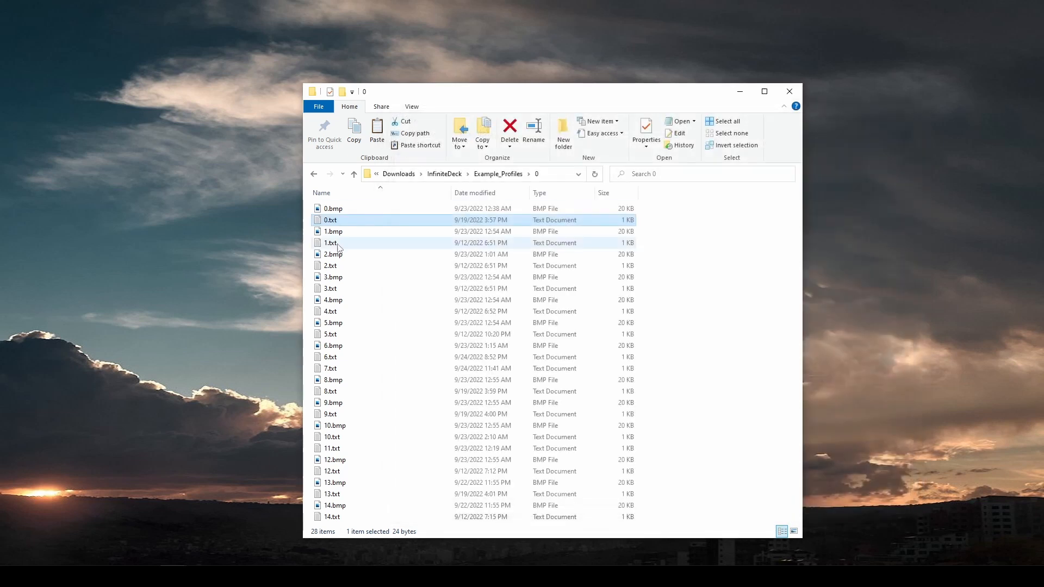
{"action": "double_click", "coordinate": [330, 220]}
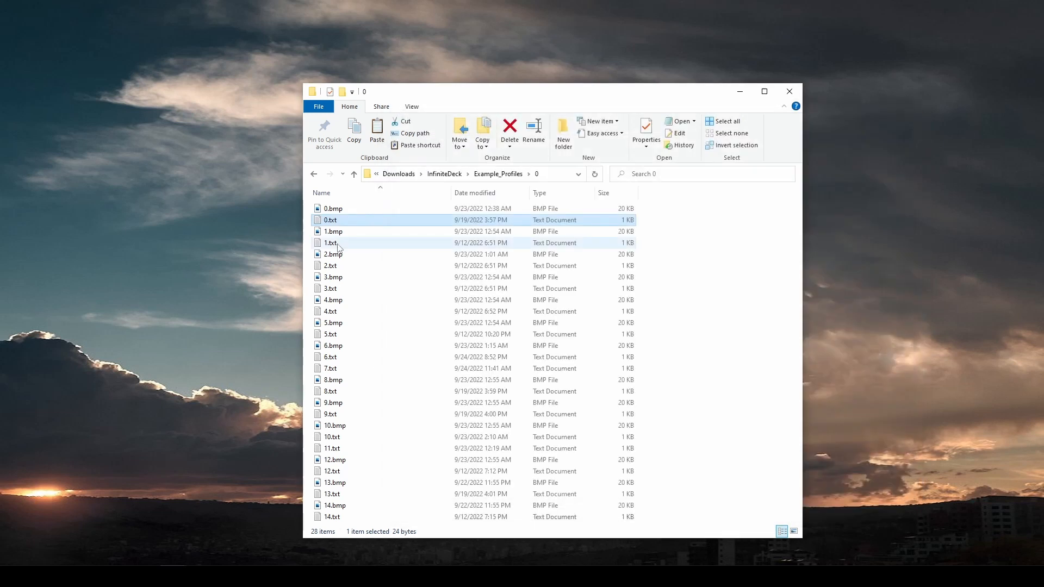
{"action": "left_click", "coordinate": [333, 231]}
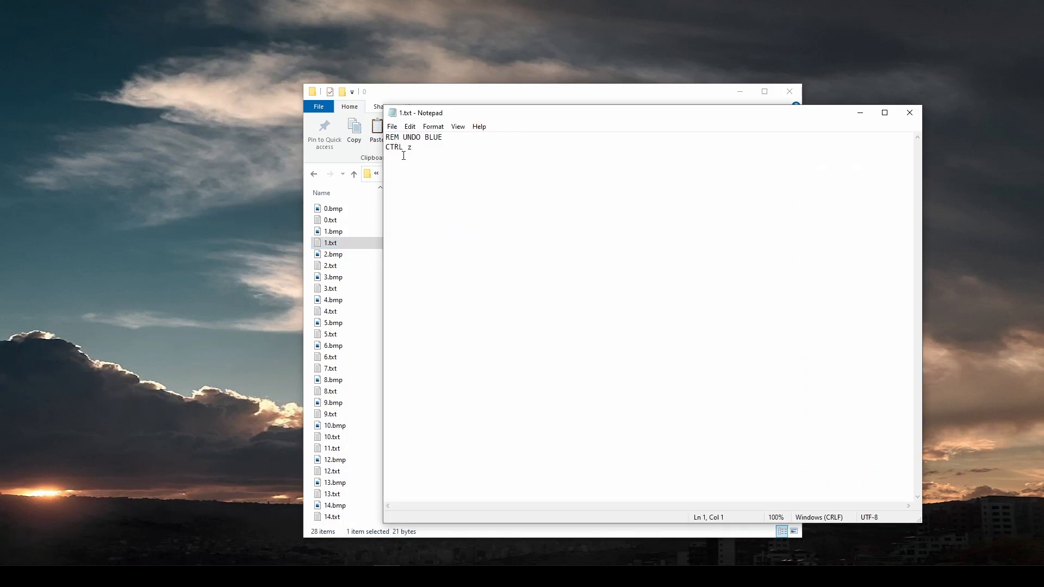
{"action": "left_click_drag", "start_coordinate": [386, 137], "coordinate": [441, 137]}
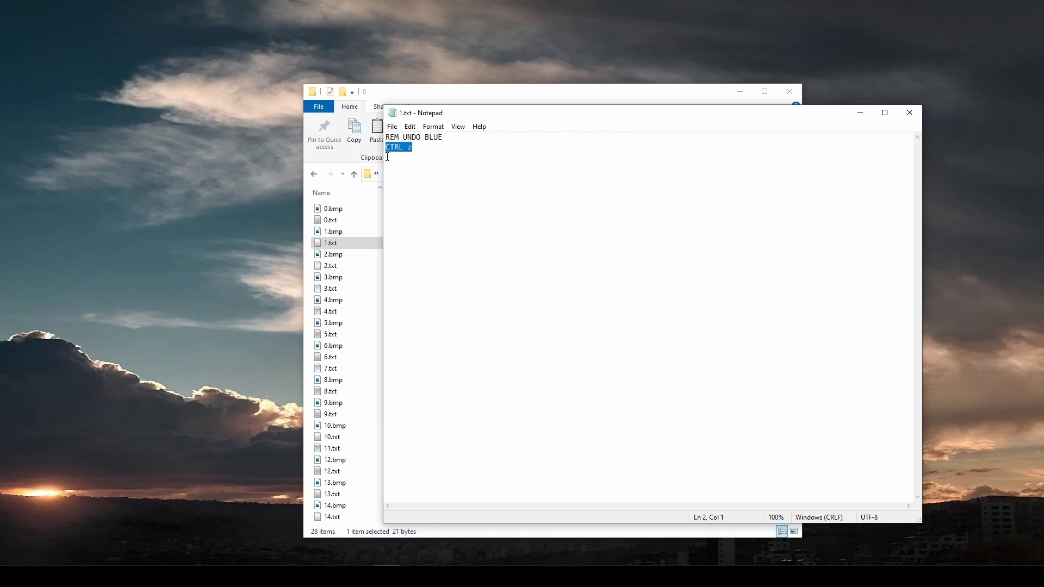
{"action": "mouse_move", "coordinate": [419, 152]}
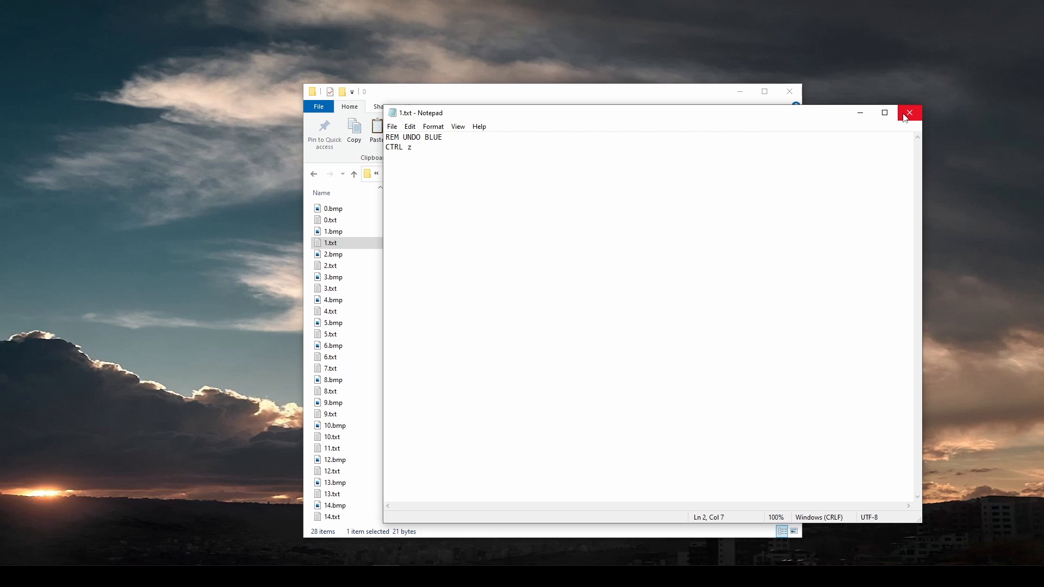
{"action": "mouse_move", "coordinate": [905, 116]}
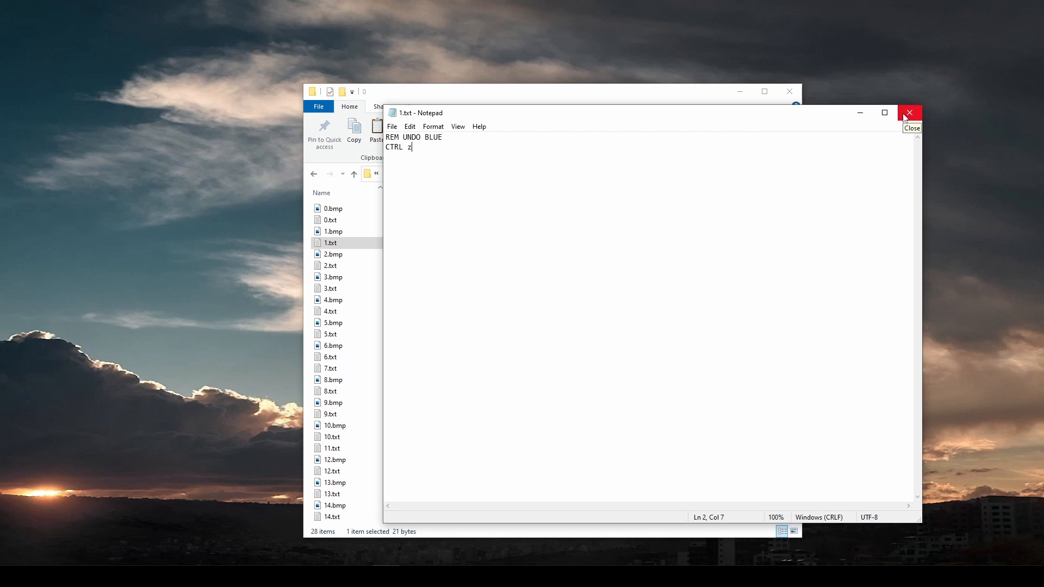
{"action": "left_click", "coordinate": [909, 113]}
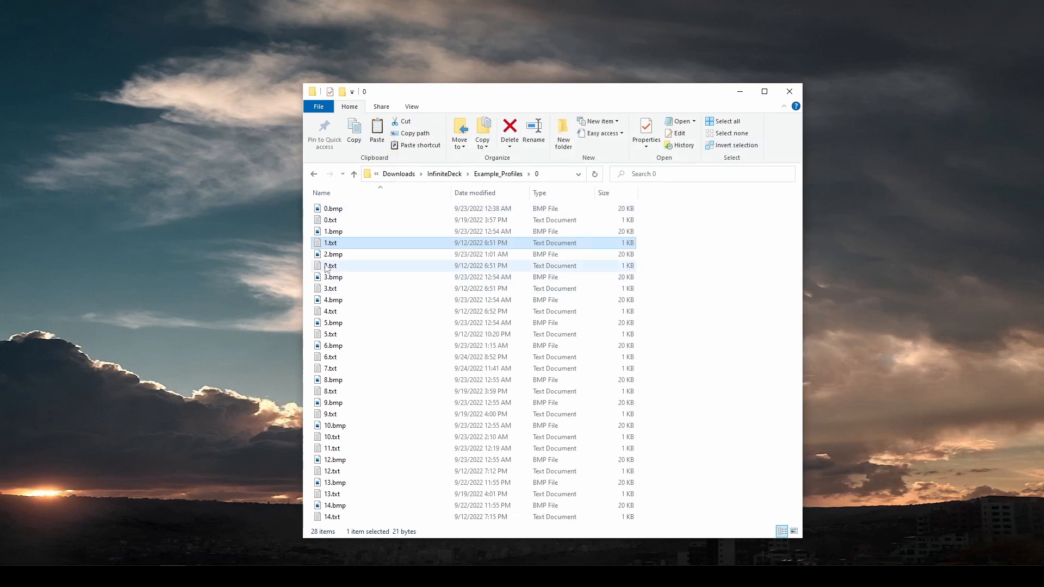
Open 11.txt (NOTEPAD LIME: GUI r, DELAY 500, STRING notepad) and note '500mS = 0.5 Sec.'.
{"action": "double_click", "coordinate": [333, 448]}
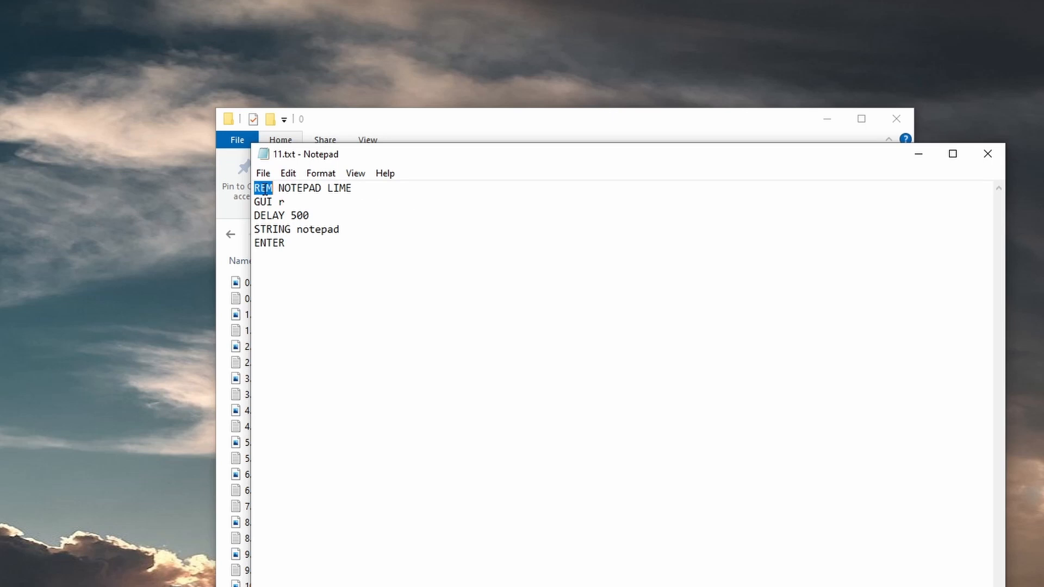
{"action": "type", "text": "500mS = 0.5 Sec."}
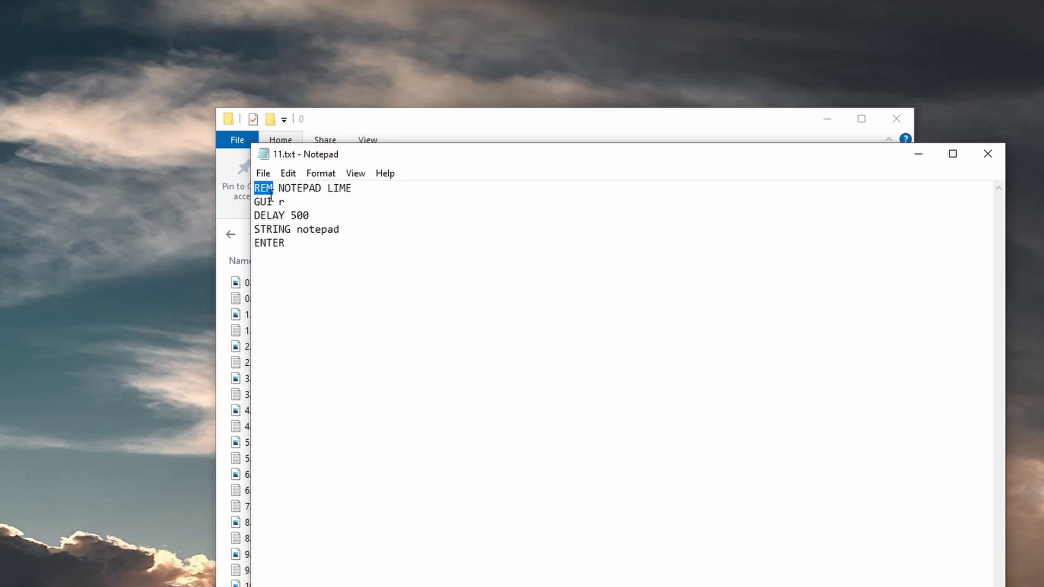
{"action": "mouse_move", "coordinate": [291, 243]}
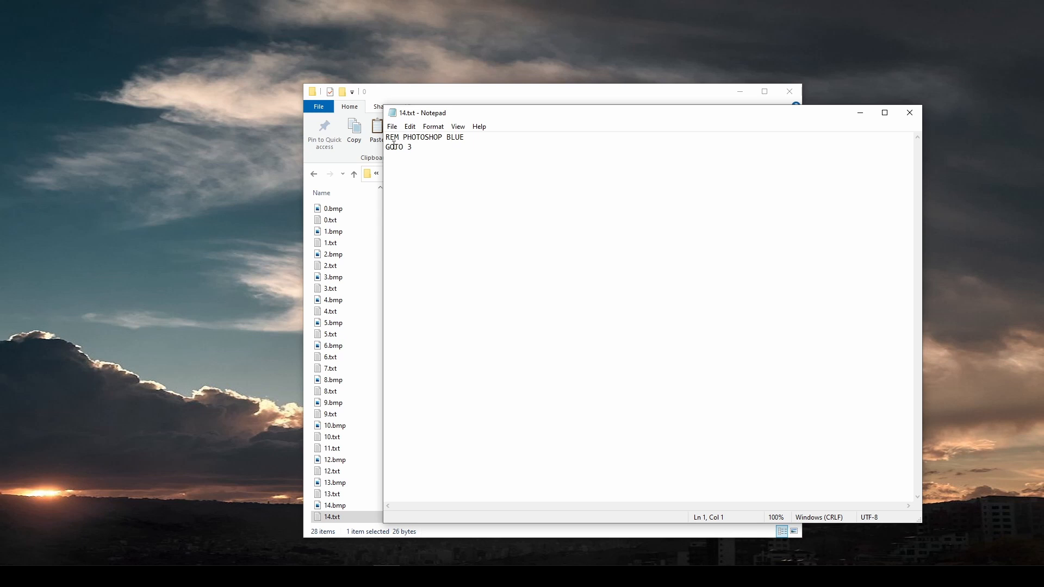
Finish reading 14.txt's PHOTOSHOP BLUE GOTO 3 script and return to Example_Profiles.
{"action": "double_click", "coordinate": [395, 146]}
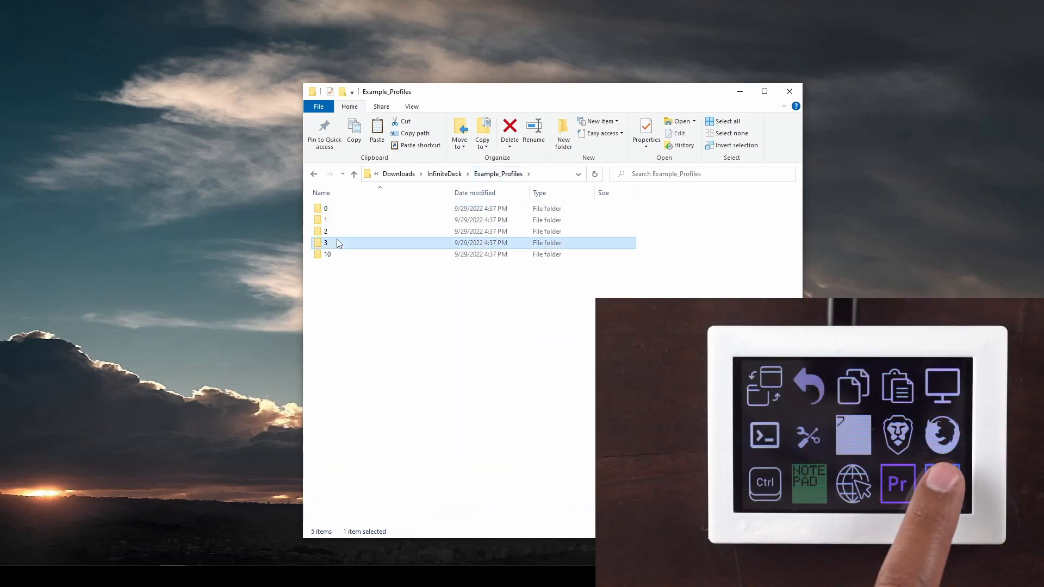
Open profile folder 3, view 1.txt's DESELECT script, then 6.txt (SelectTool 88FF00).
{"action": "double_click", "coordinate": [327, 243]}
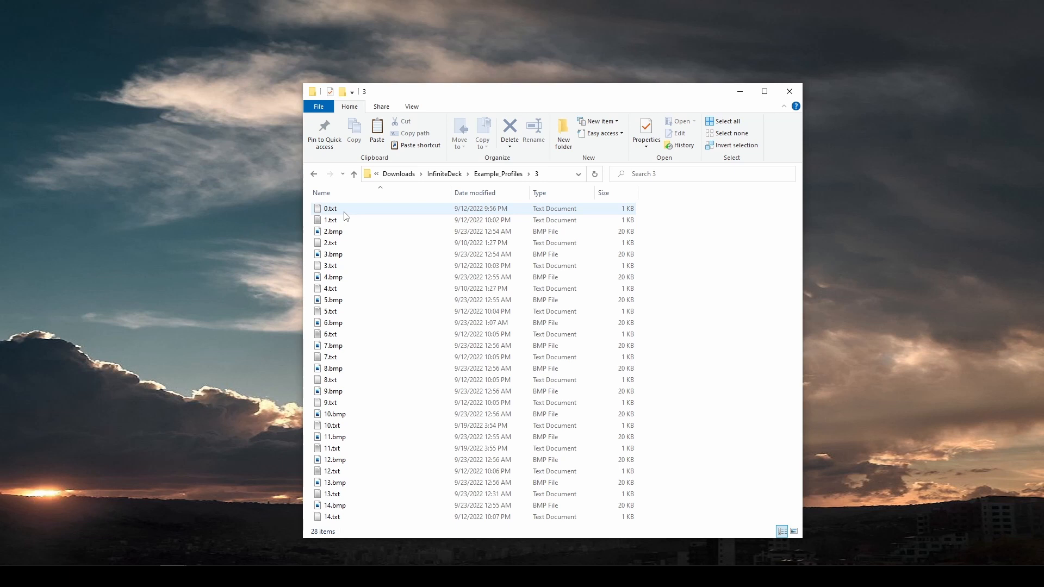
{"action": "left_click", "coordinate": [330, 208]}
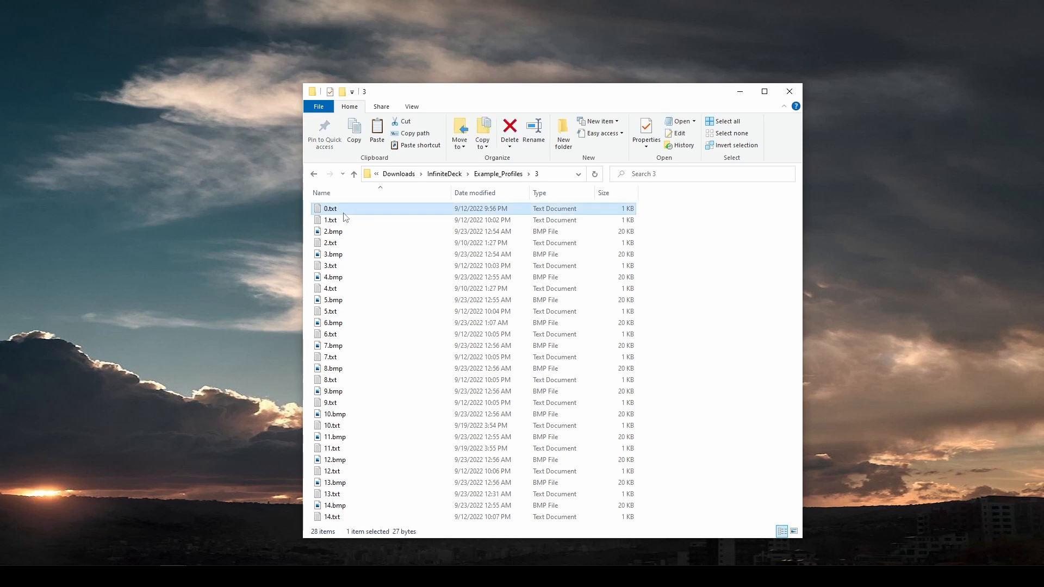
{"action": "double_click", "coordinate": [330, 220]}
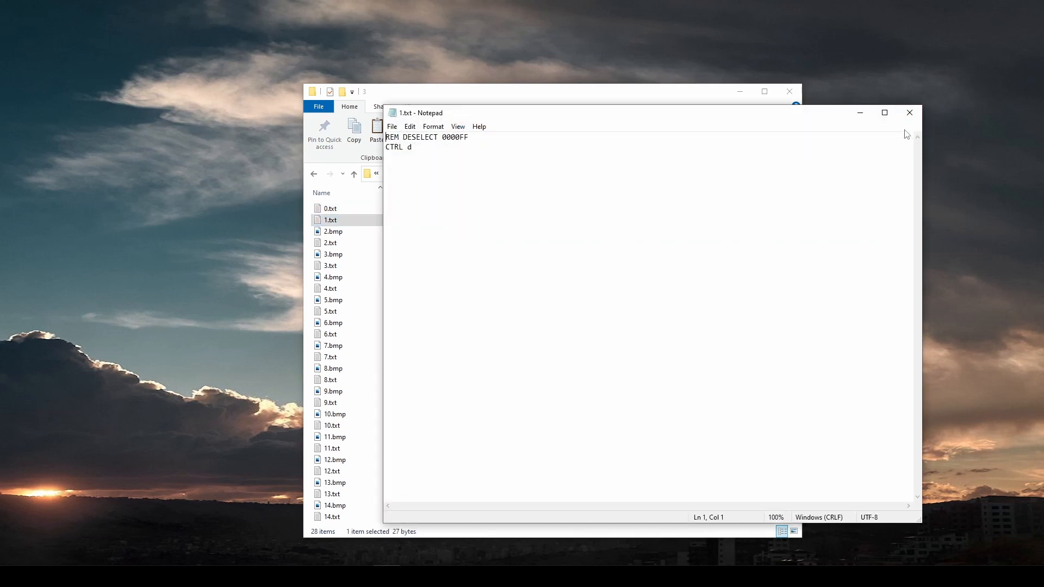
{"action": "left_click", "coordinate": [909, 112]}
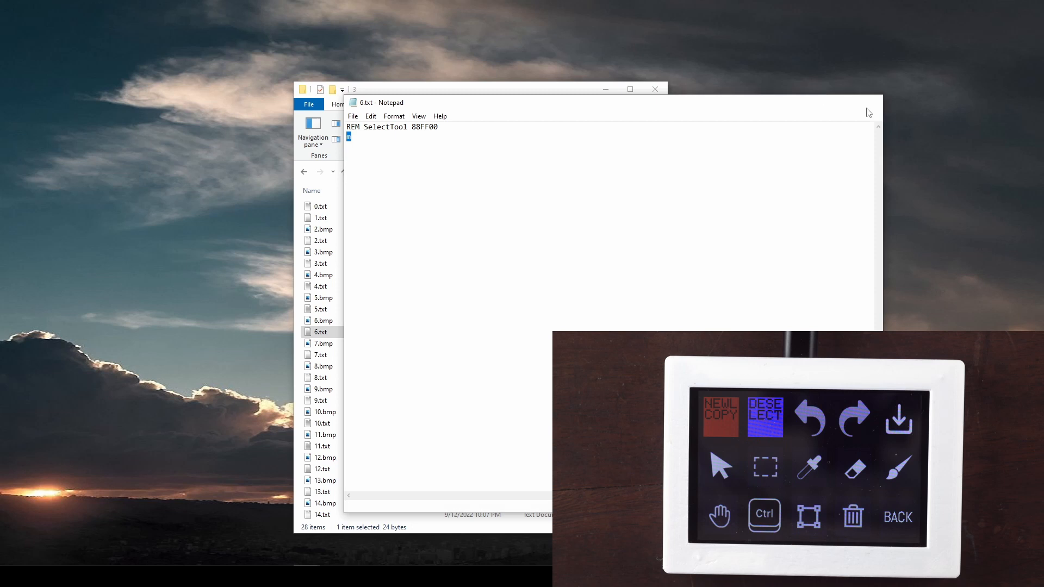
Close the SelectTool script, then open and close 8.txt's Eraser 00FF55 script.
{"action": "left_click", "coordinate": [811, 470]}
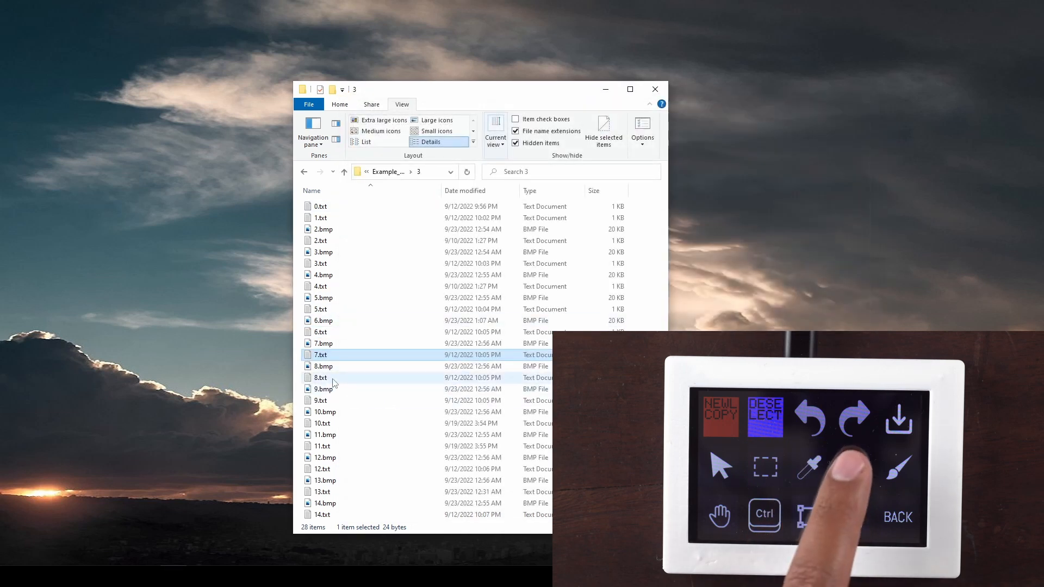
{"action": "double_click", "coordinate": [320, 377]}
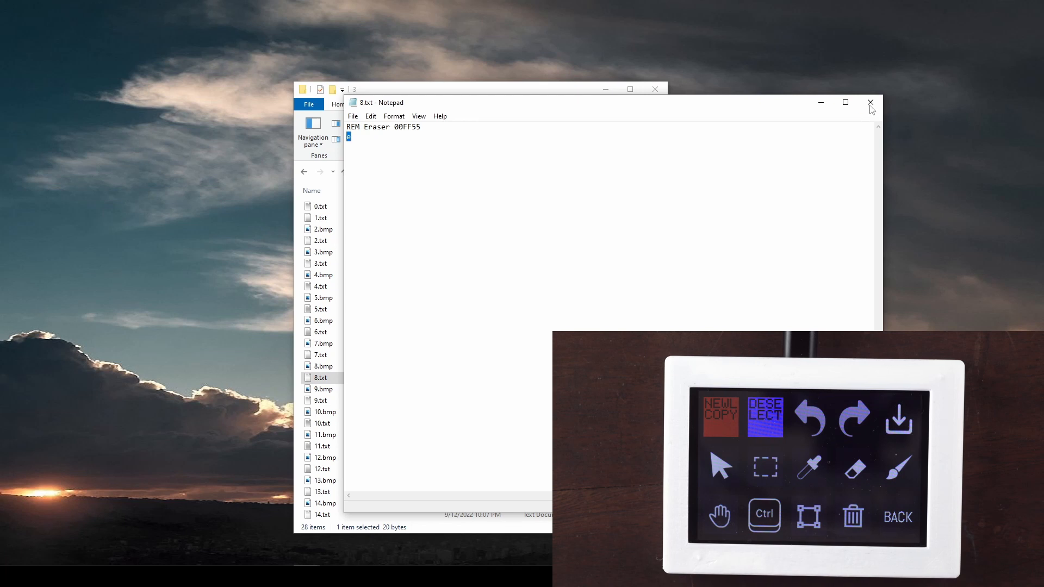
{"action": "left_click", "coordinate": [320, 400]}
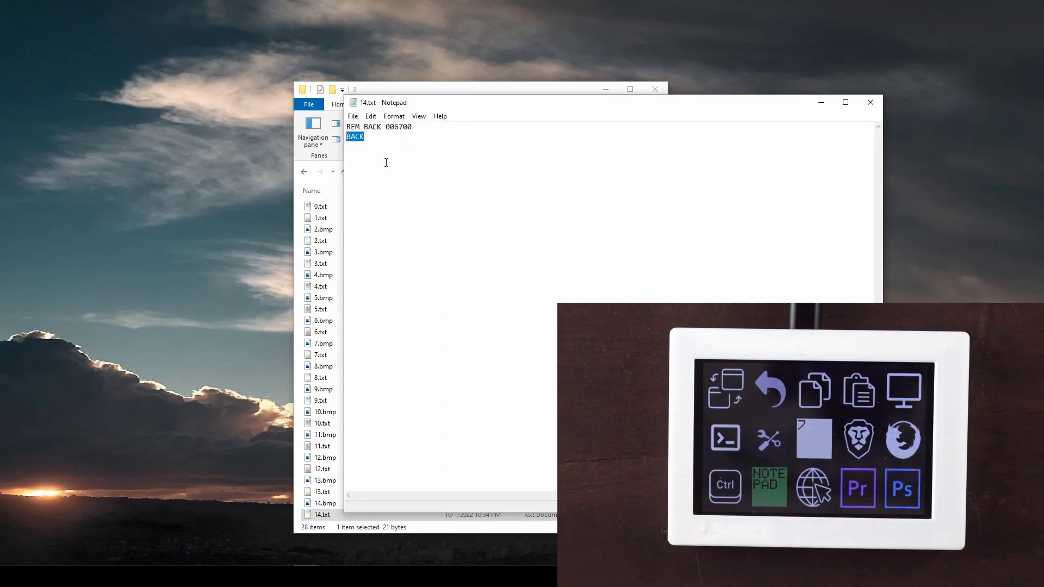
{"action": "mouse_move", "coordinate": [867, 115]}
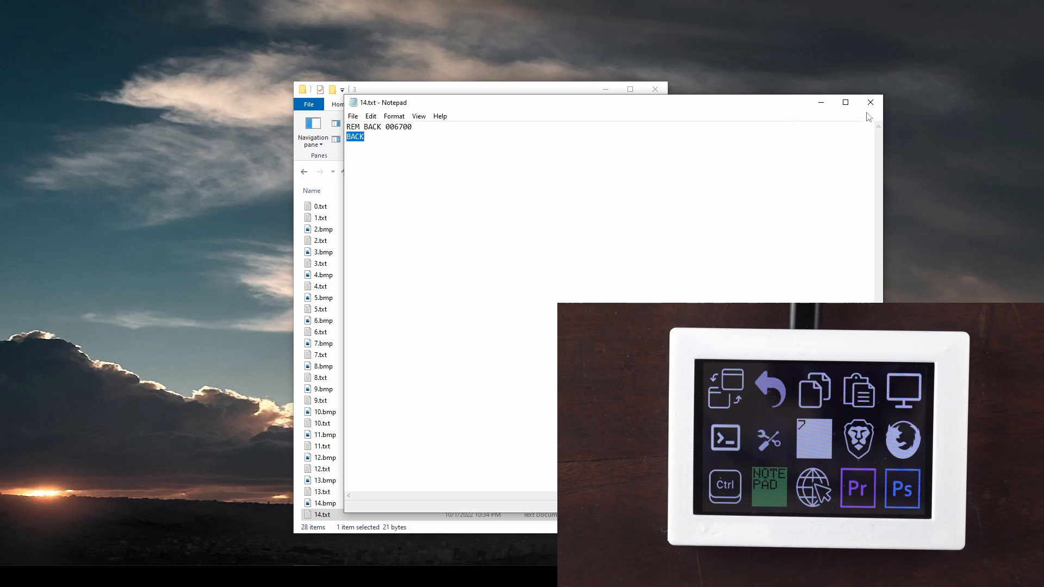